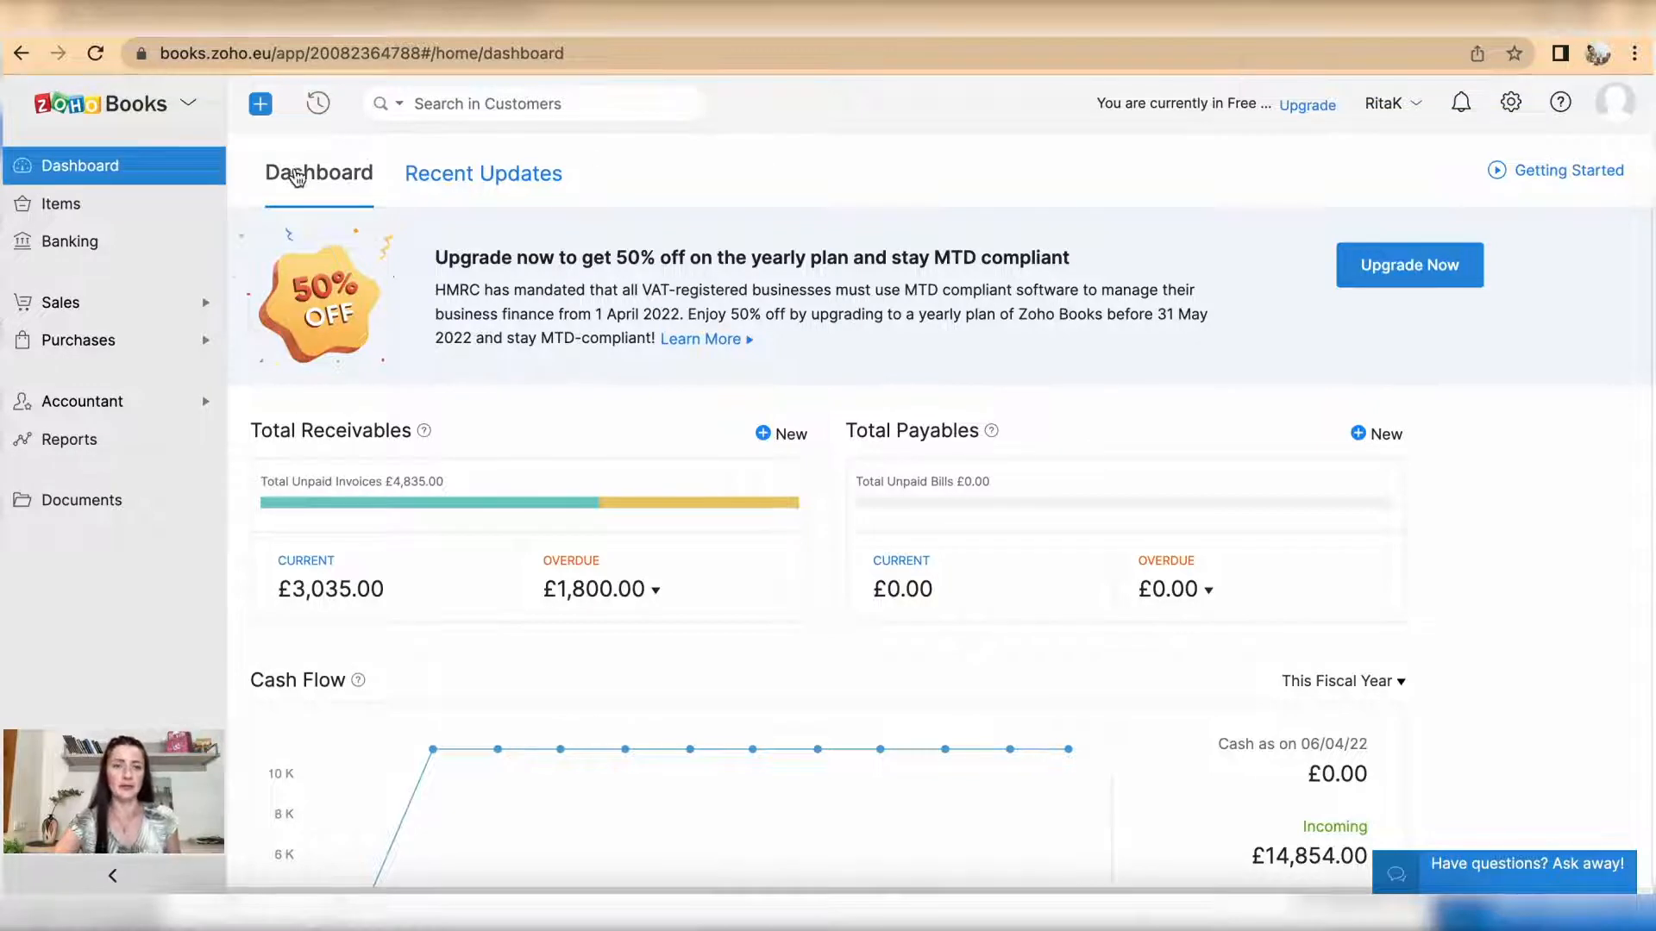
- Open Sales > Recurring Invoices to list the Happy Ltd and Travel Ltd profiles
{"action": "left_click", "coordinate": [259, 103]}
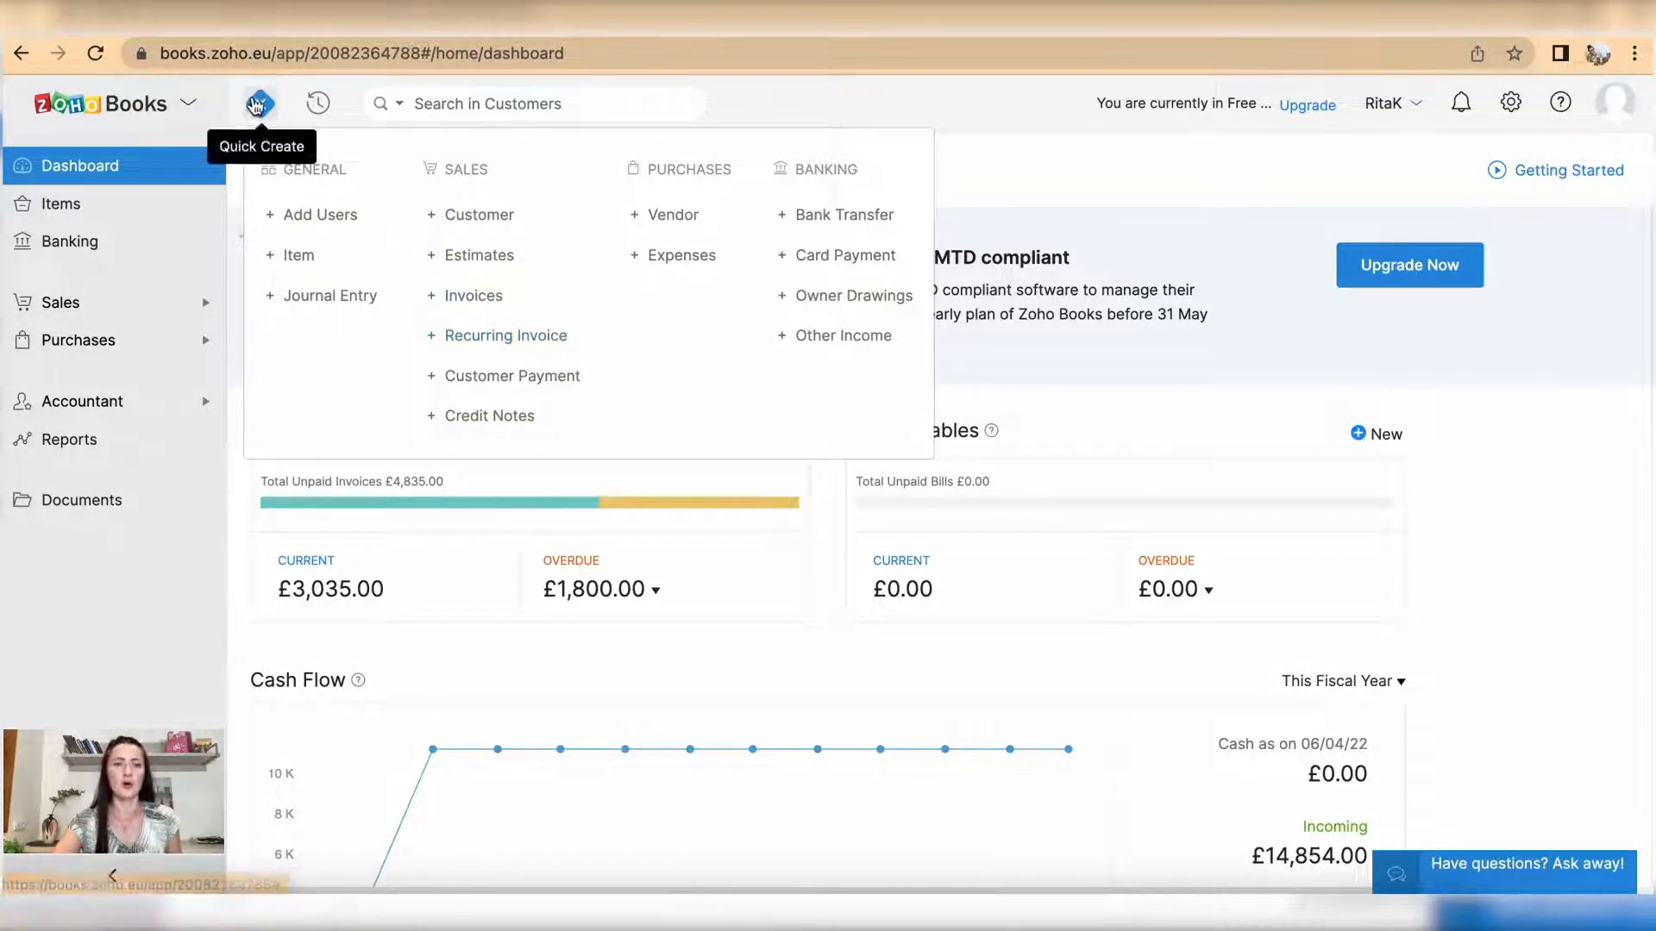
{"action": "left_click", "coordinate": [258, 103]}
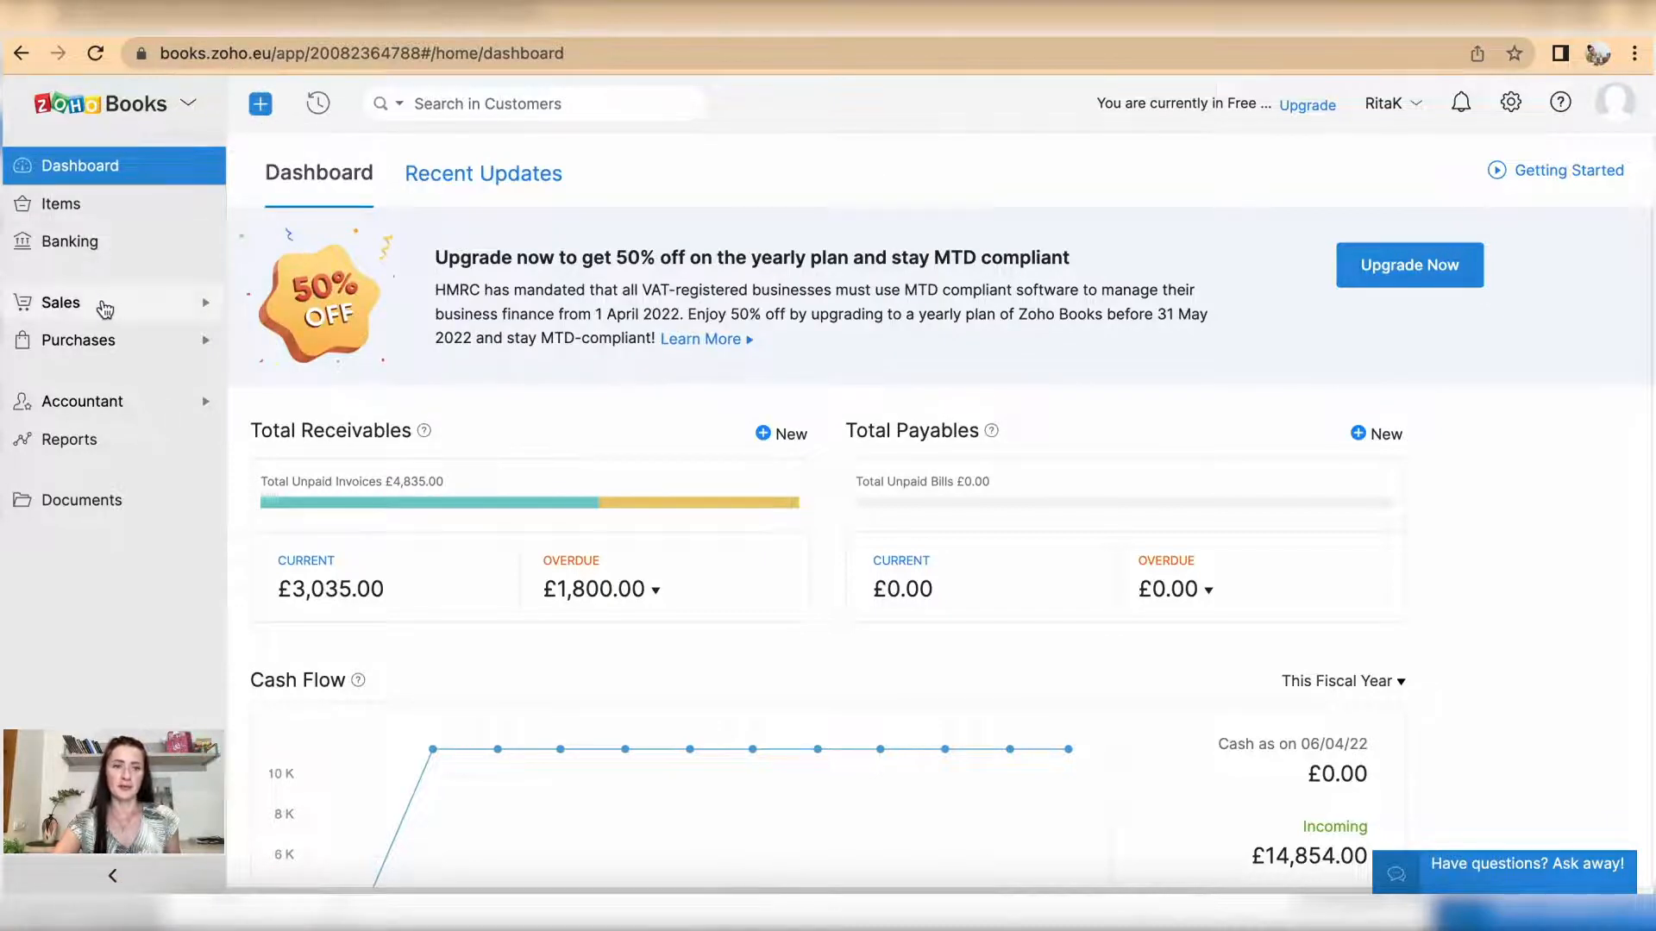
{"action": "left_click", "coordinate": [59, 302]}
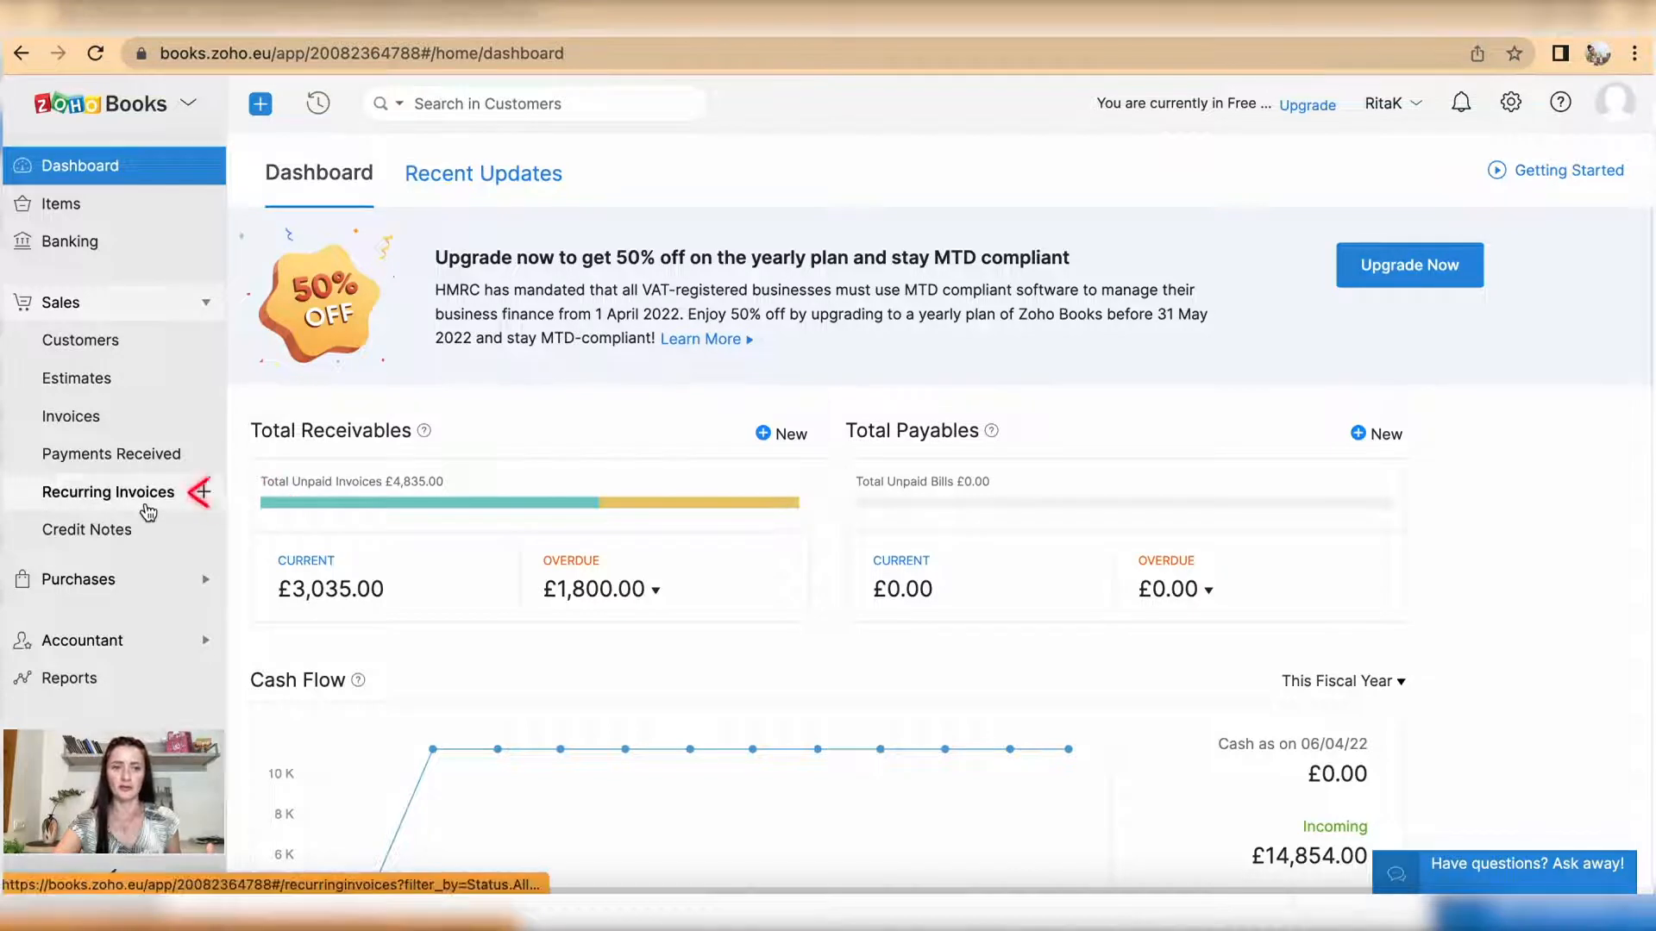
{"action": "left_click", "coordinate": [108, 493]}
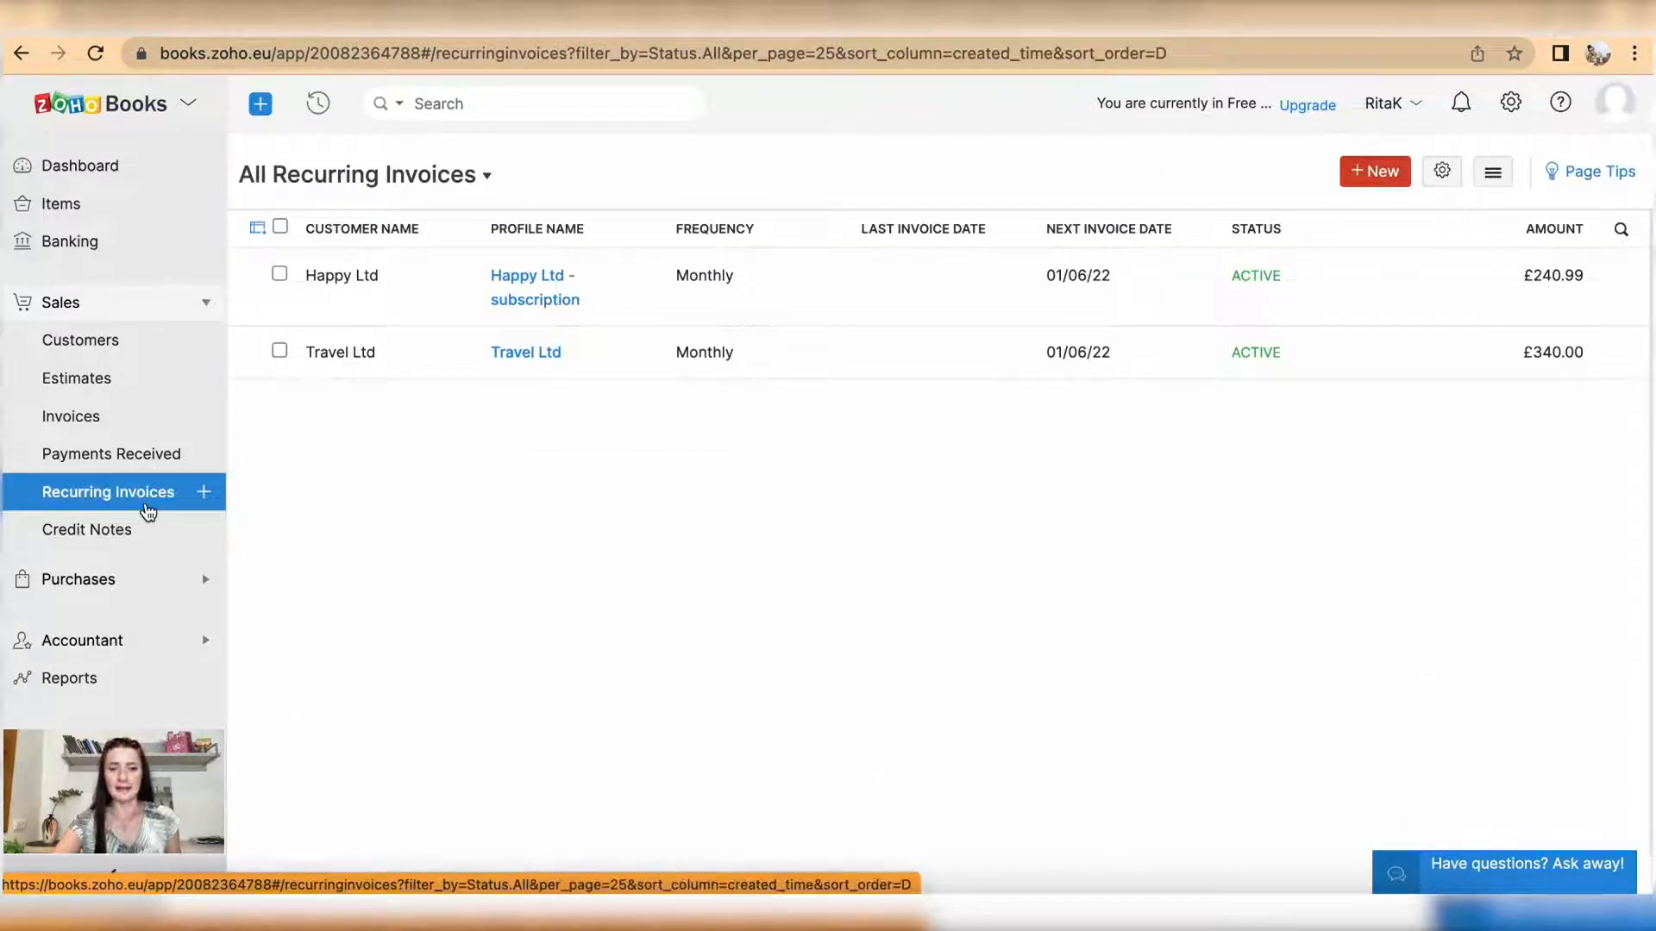
{"action": "left_click", "coordinate": [205, 493]}
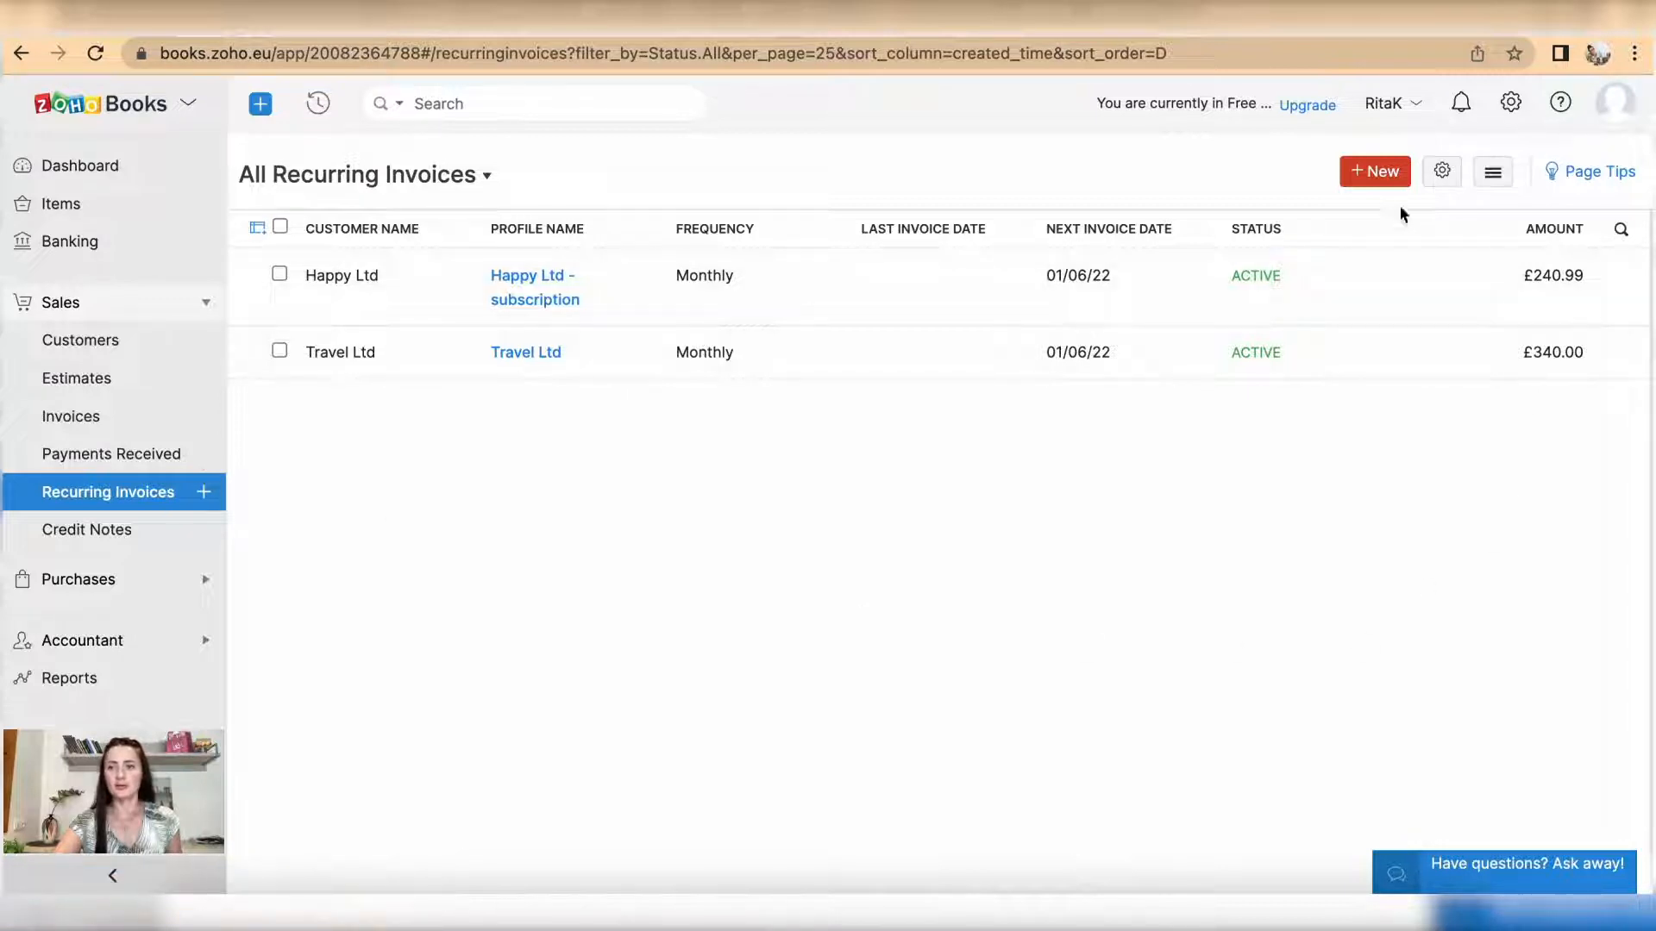
{"action": "left_click", "coordinate": [1374, 171]}
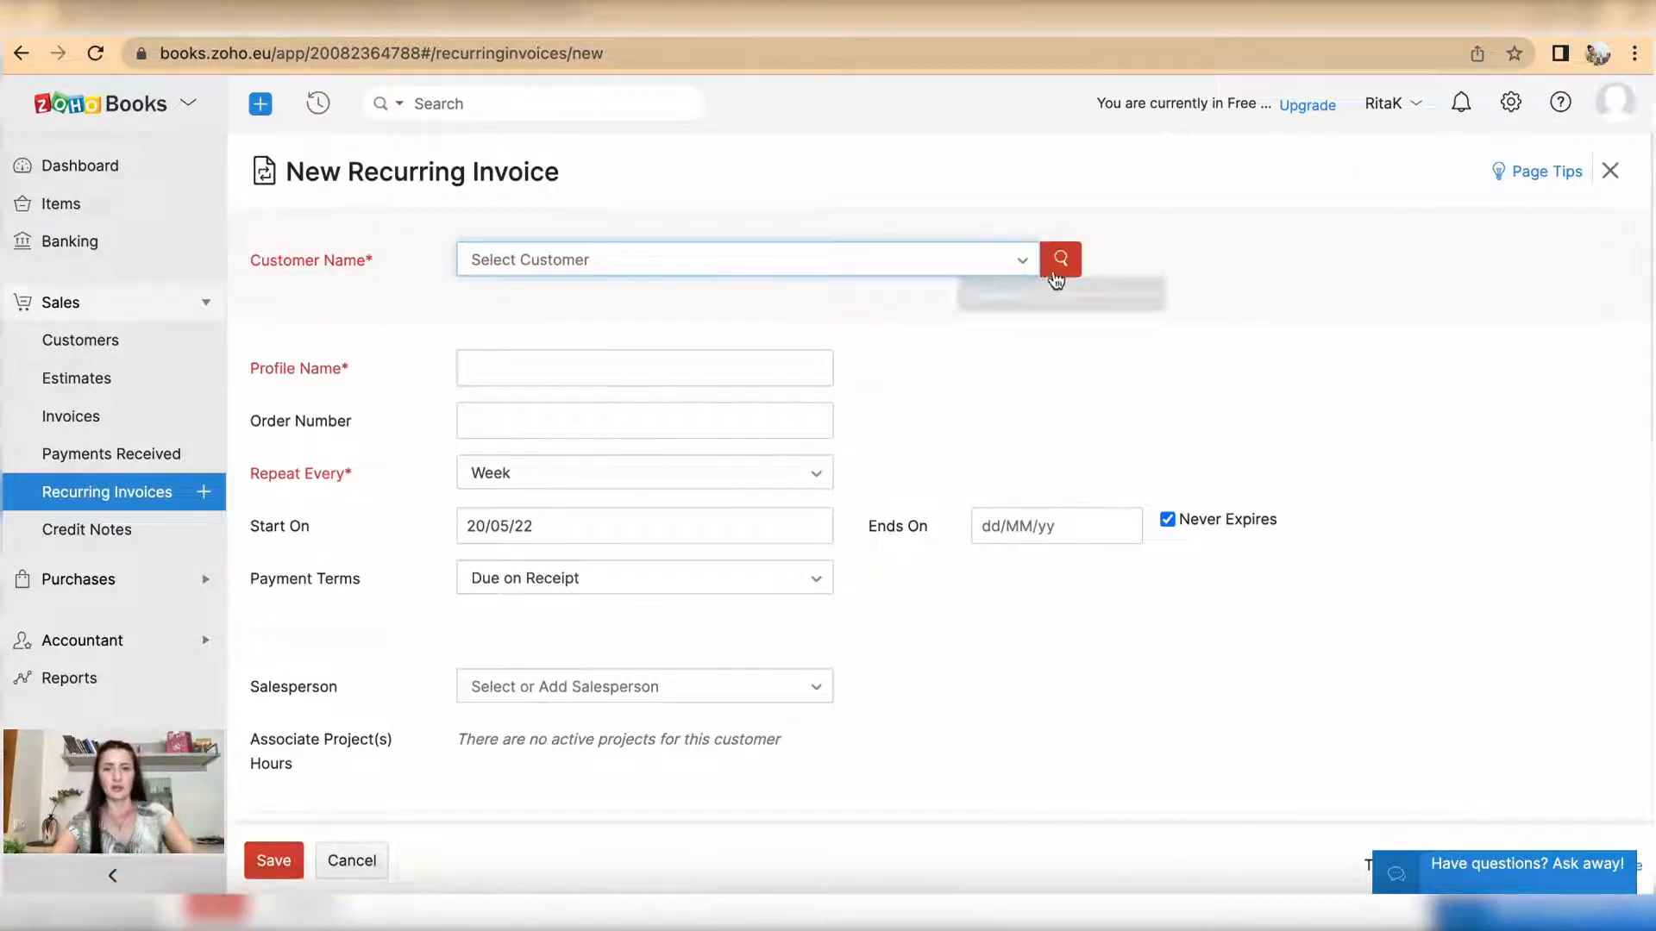
{"action": "left_click", "coordinate": [744, 259]}
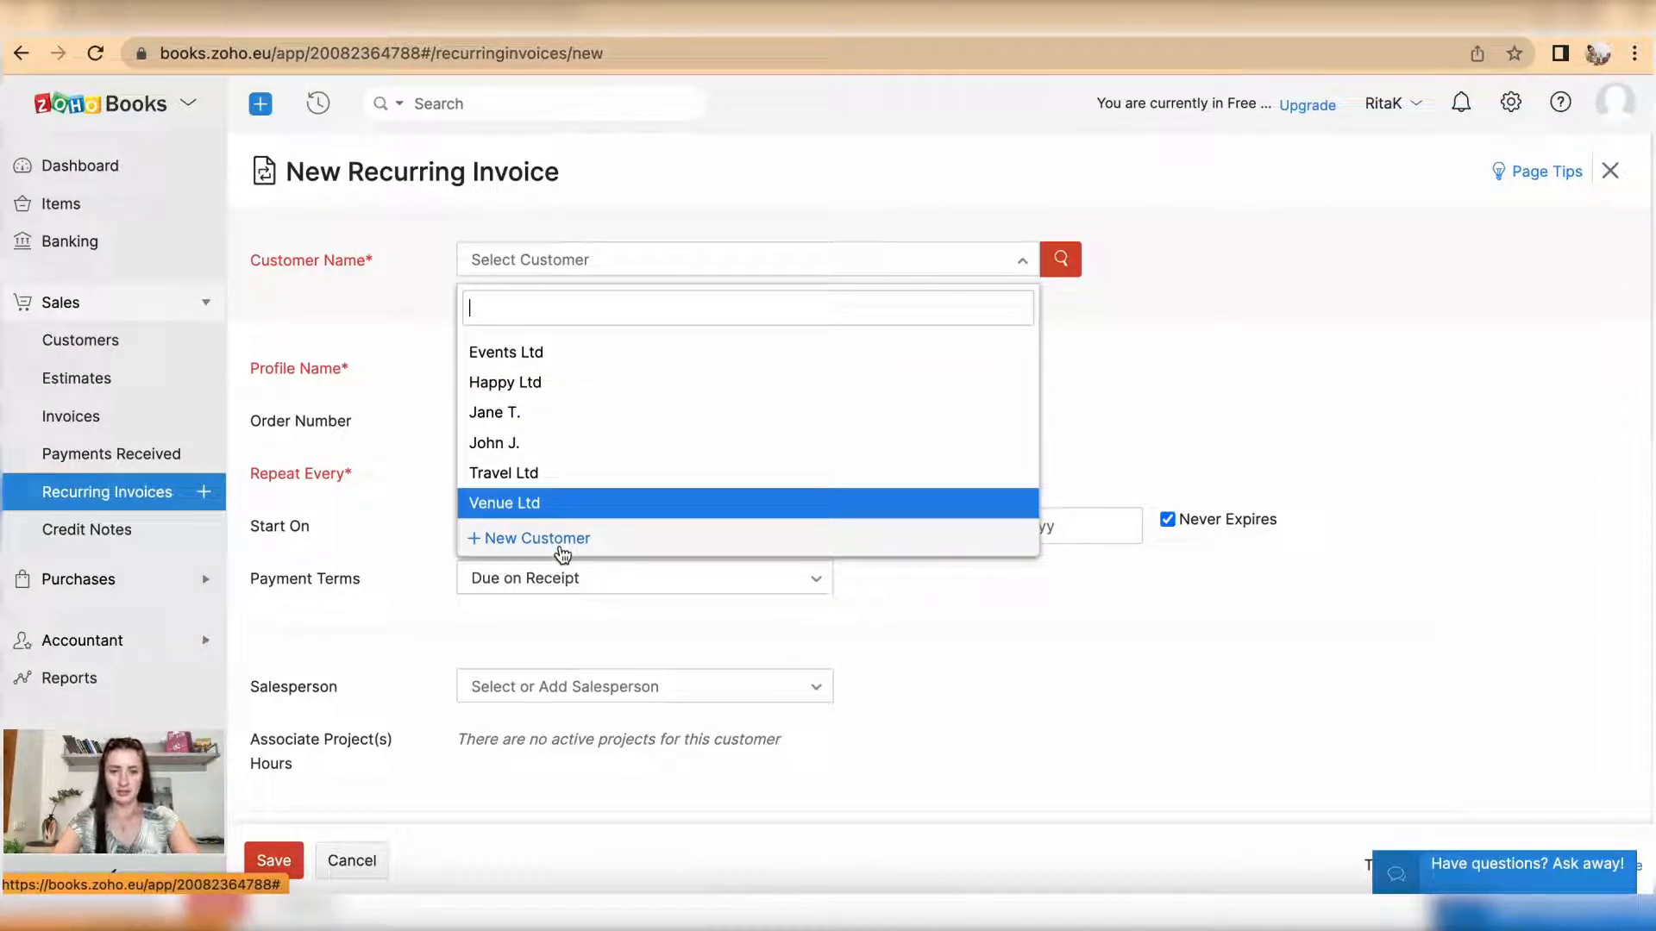
{"action": "left_click", "coordinate": [494, 413]}
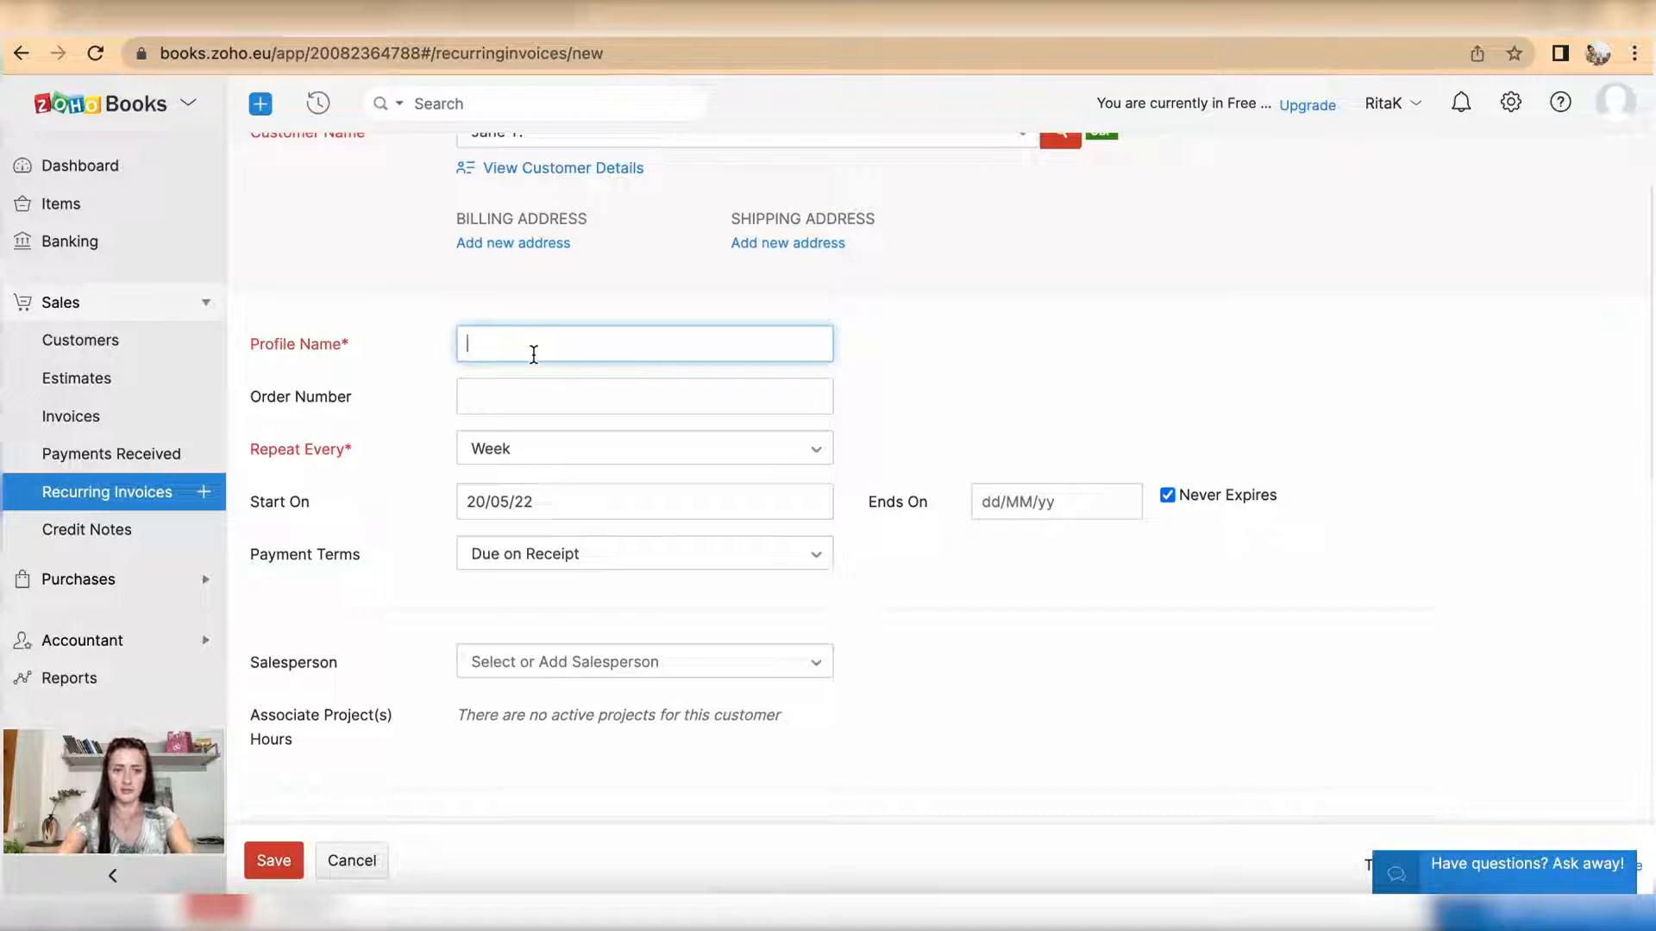
{"action": "type", "text": "Jane -"}
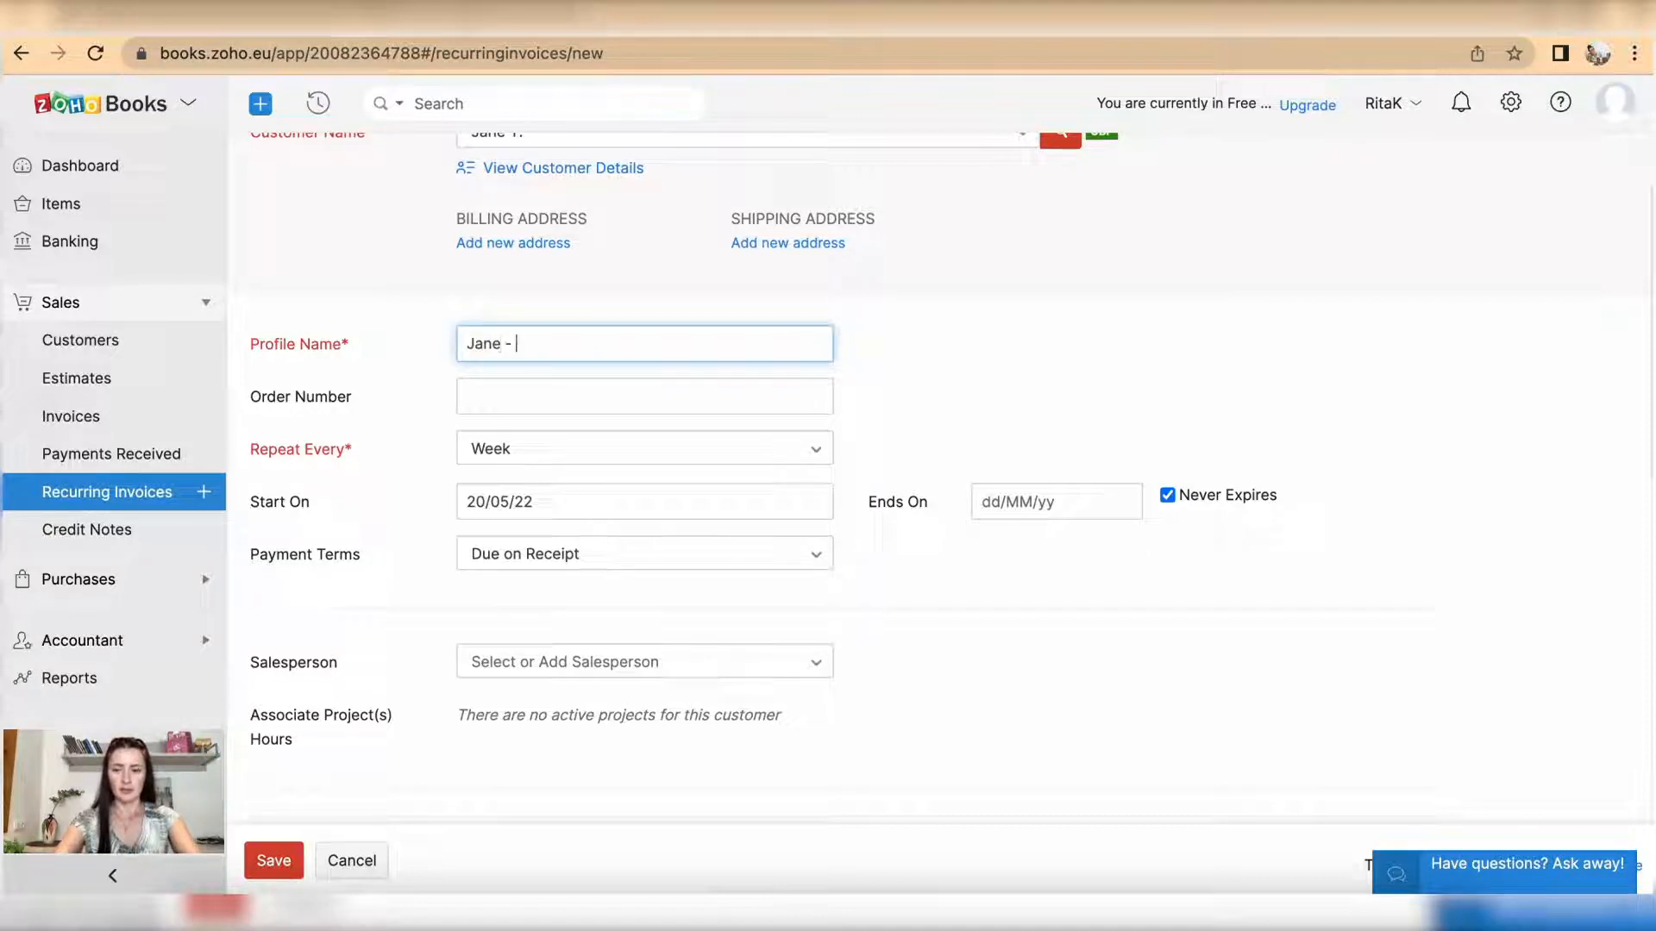
{"action": "type", "text": "Monthly"}
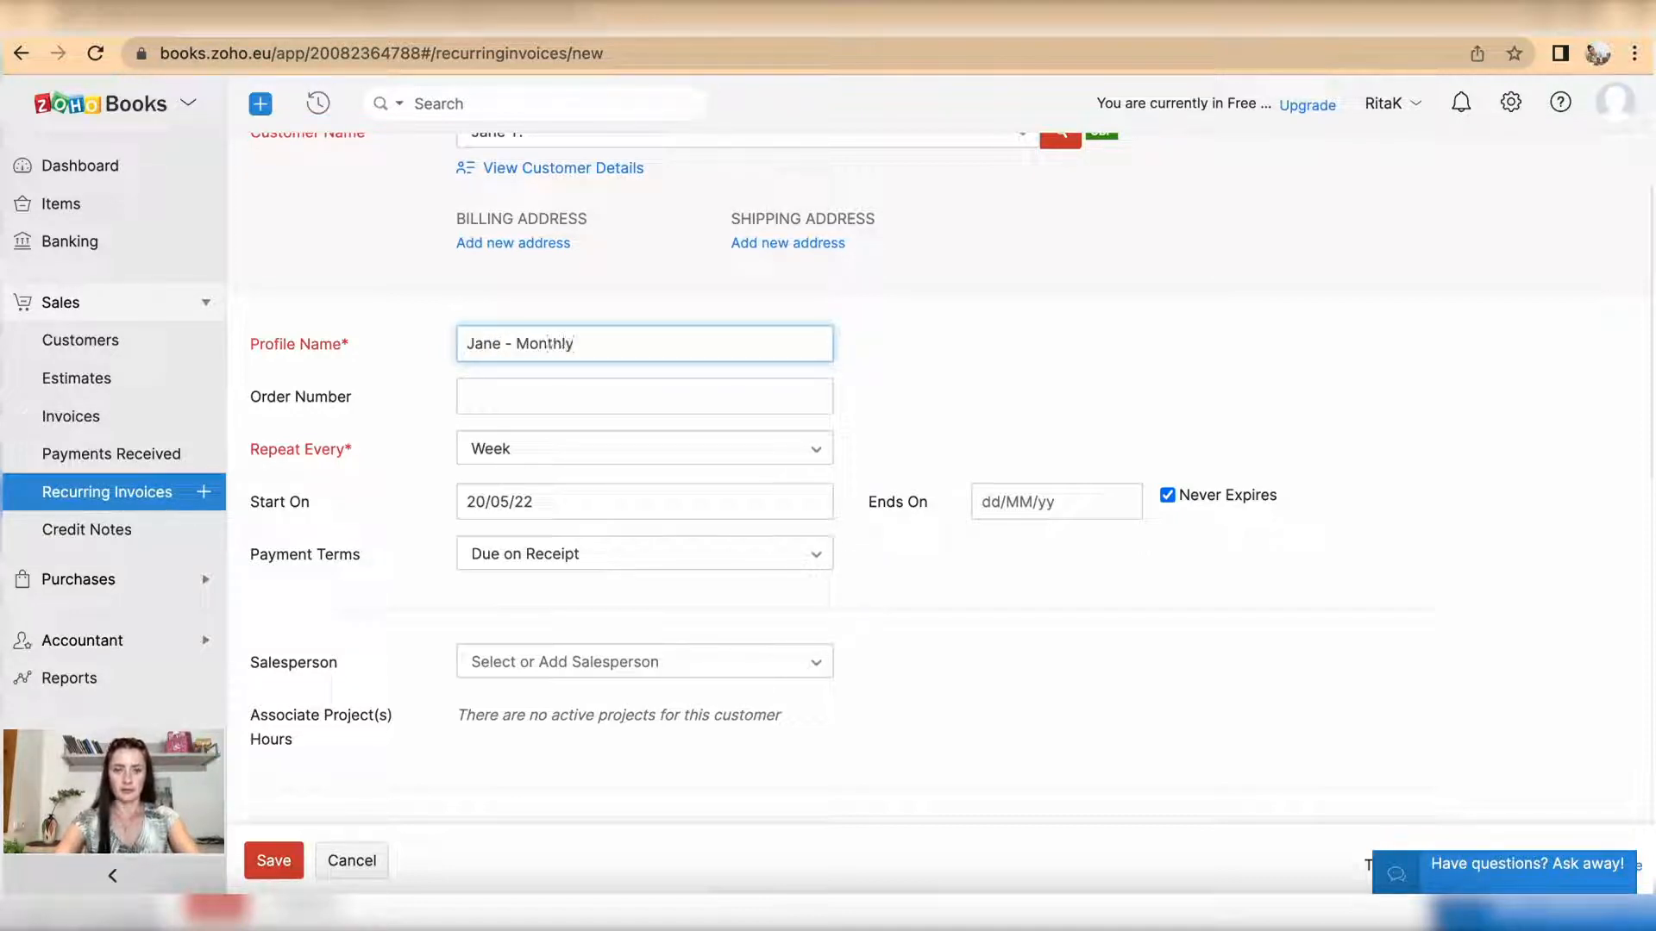
{"action": "type", "text": "online c"}
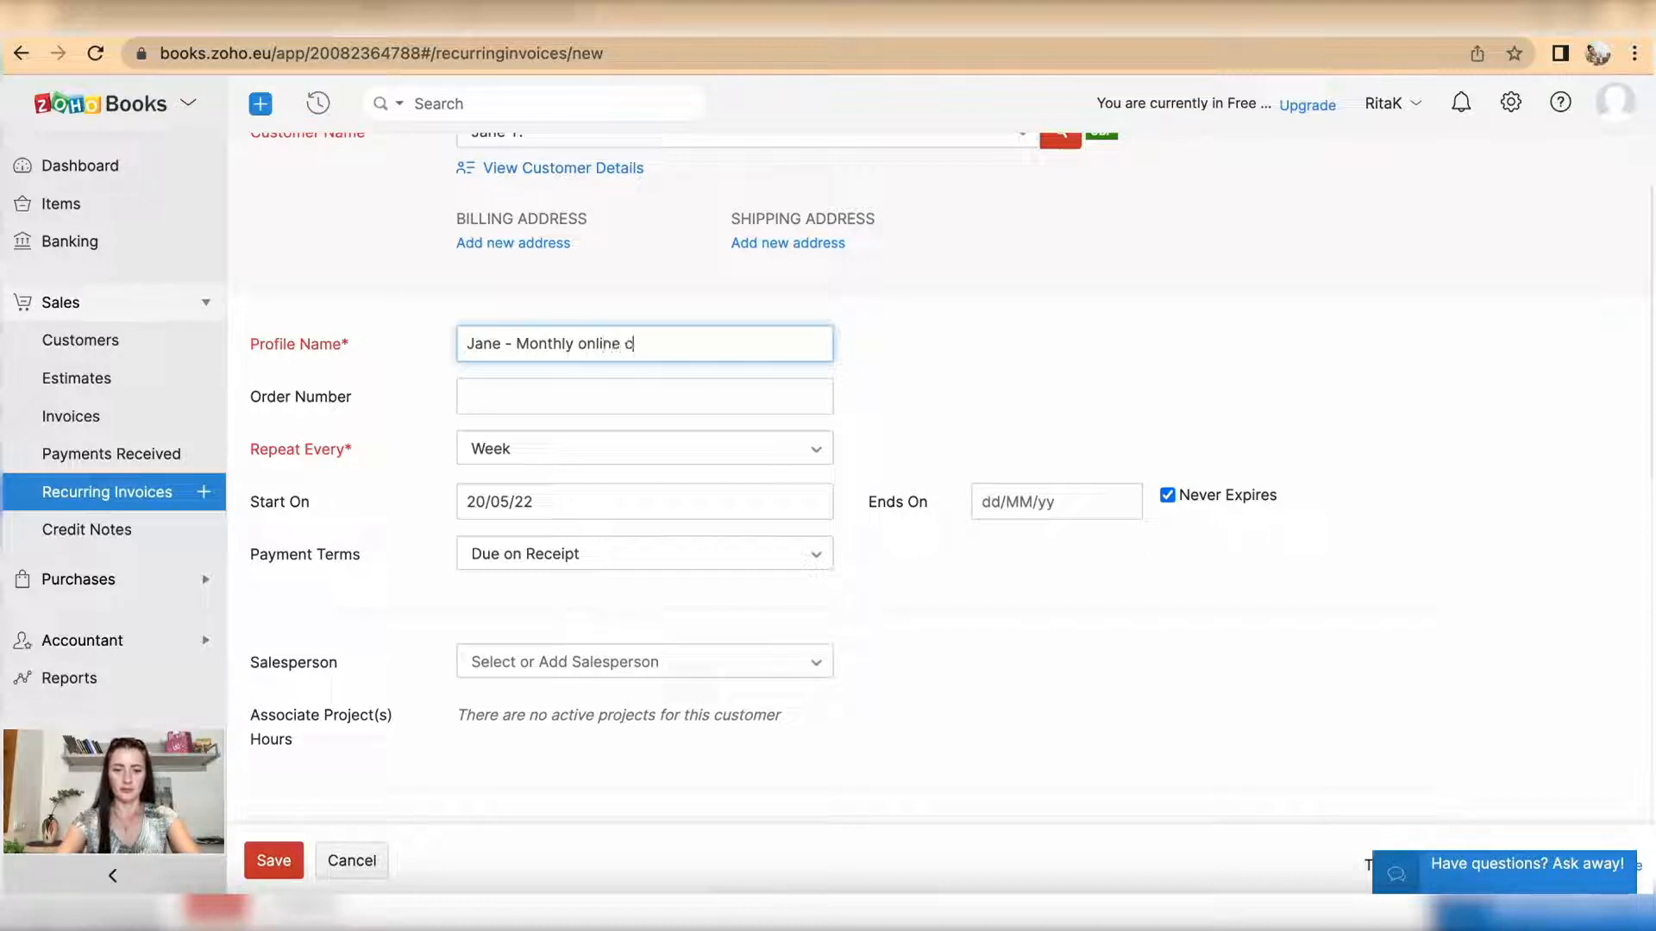
{"action": "type", "text": "ourse"}
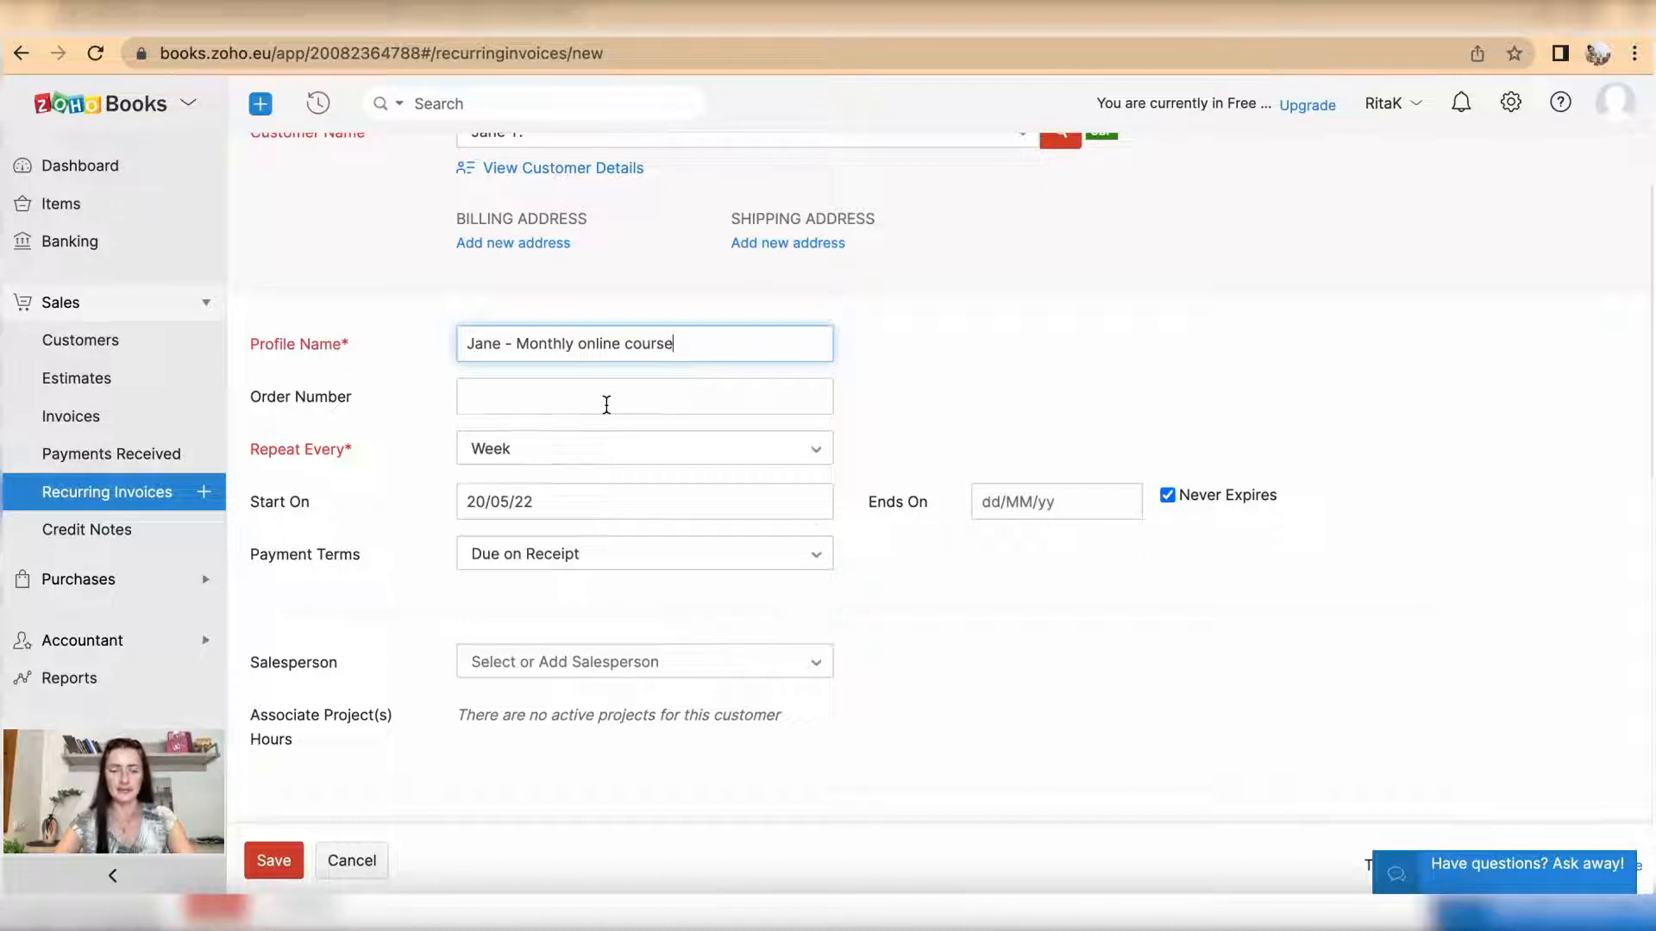
{"action": "left_click", "coordinate": [644, 447]}
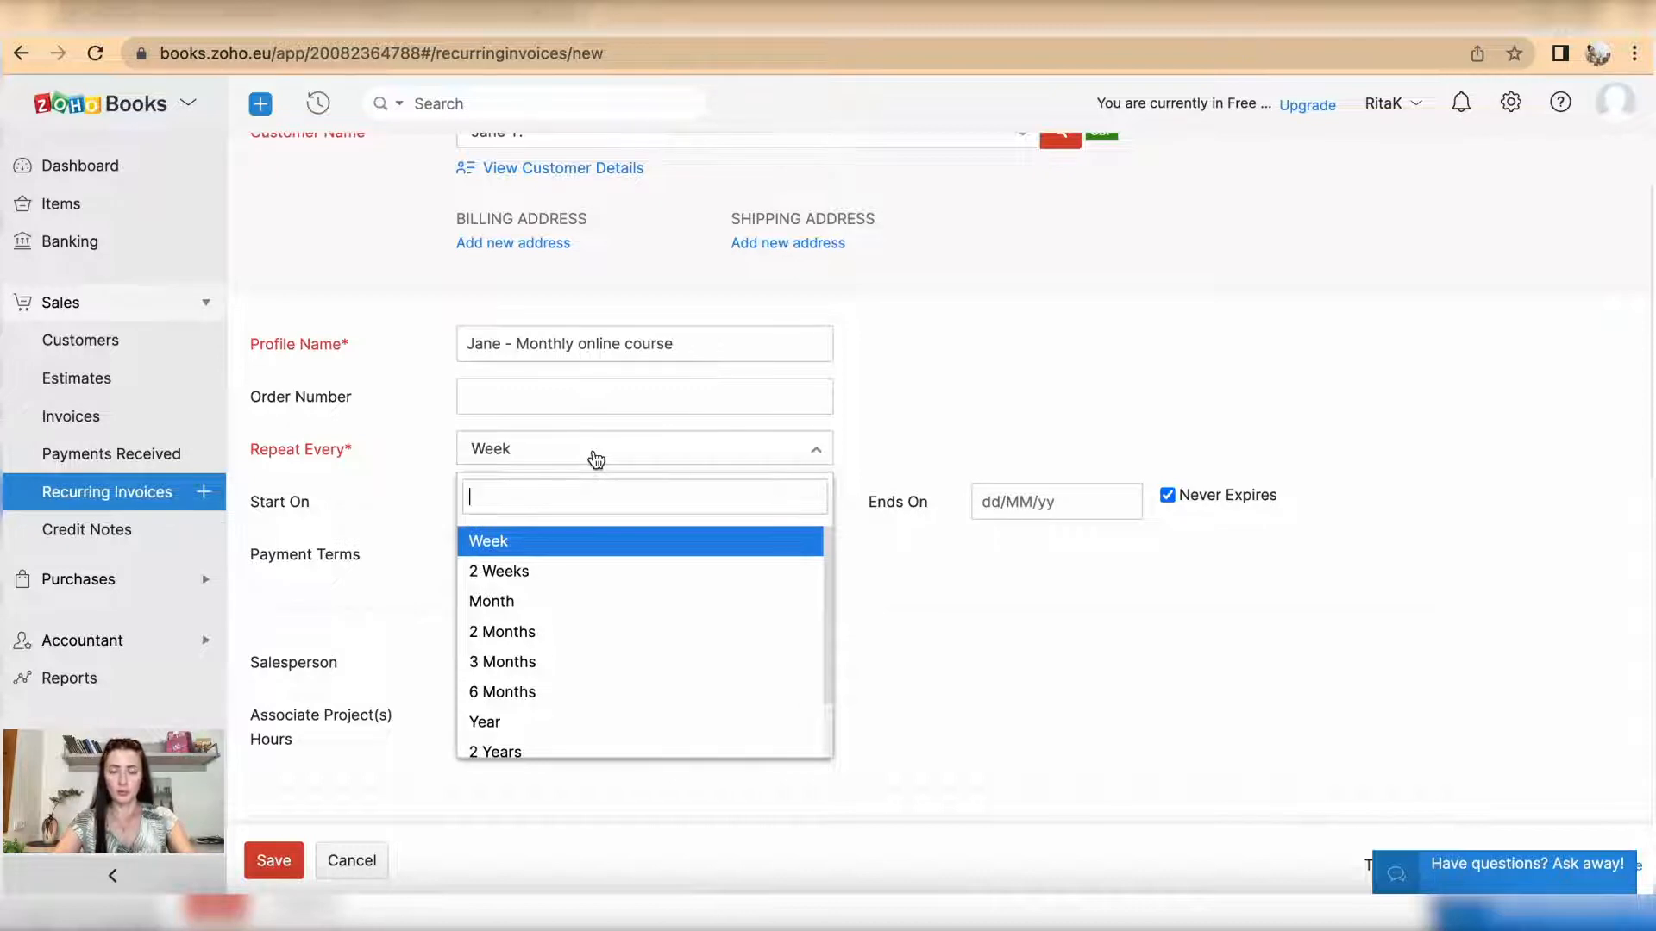
{"action": "mouse_move", "coordinate": [577, 601]}
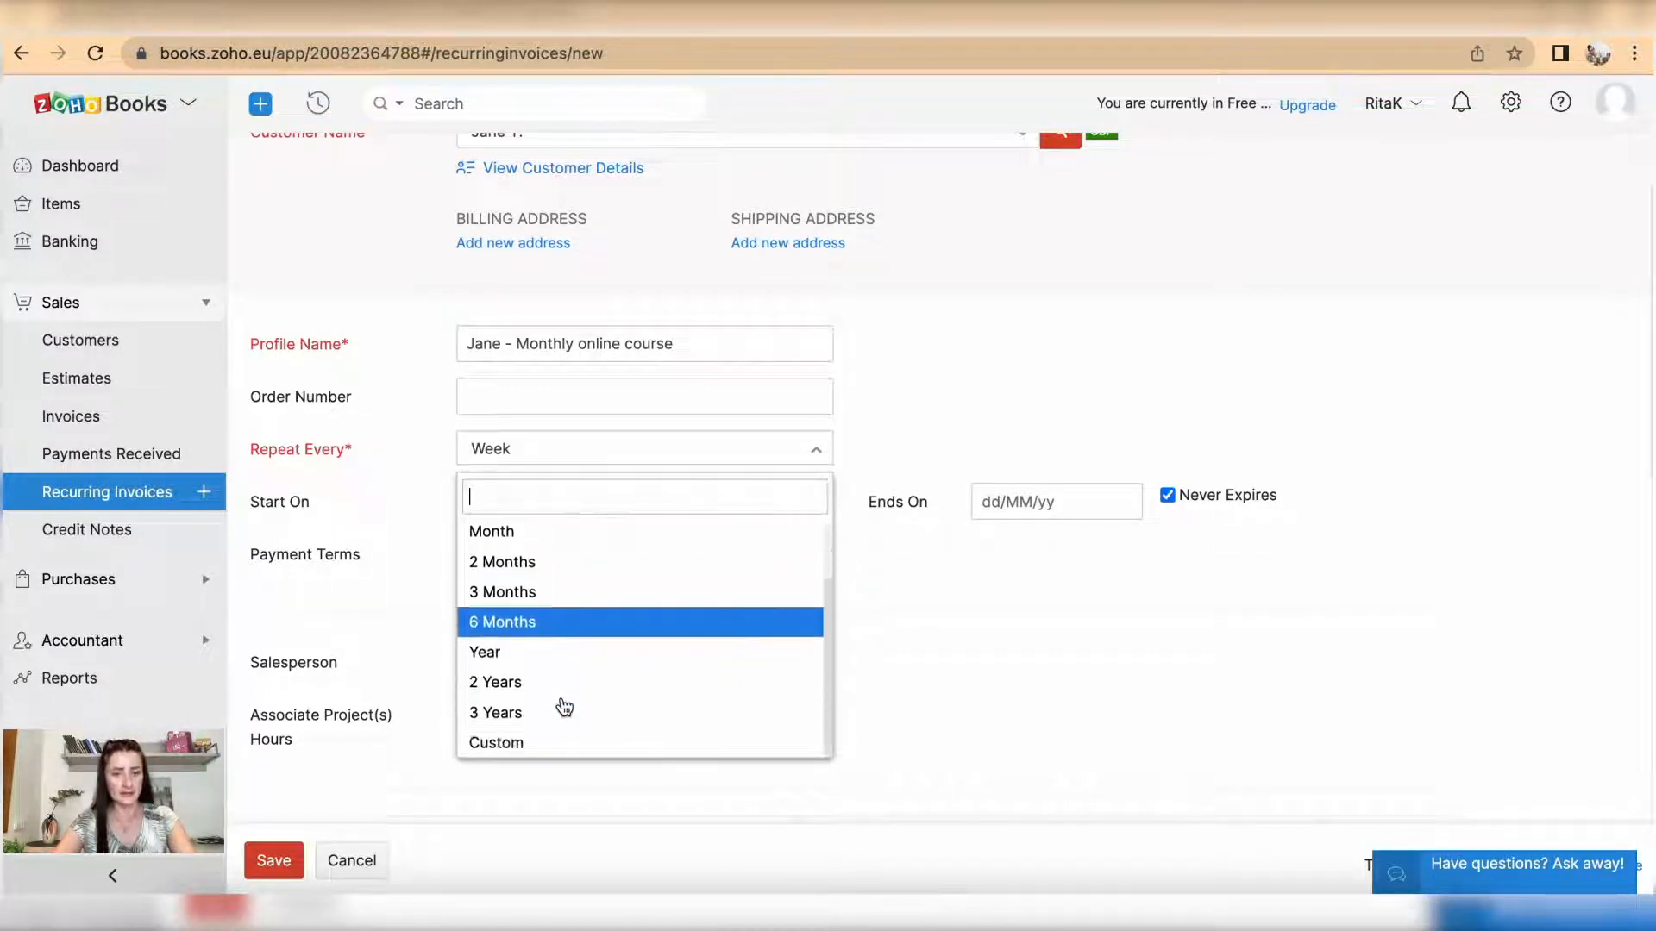
{"action": "mouse_move", "coordinate": [561, 710]}
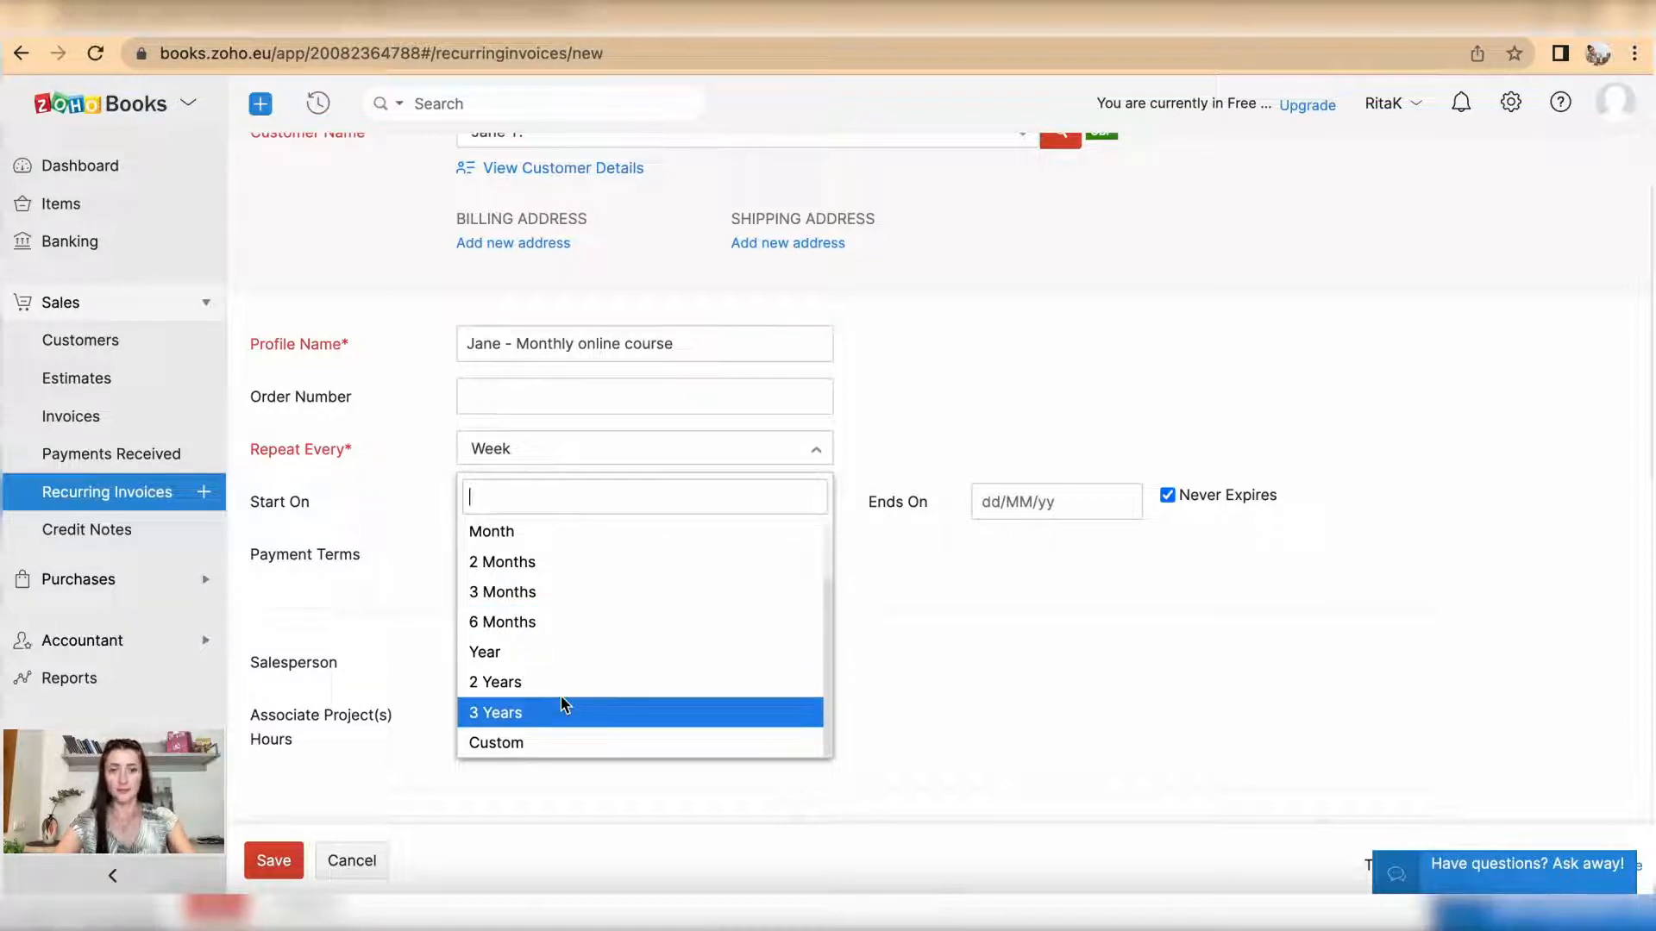
{"action": "mouse_move", "coordinate": [538, 743]}
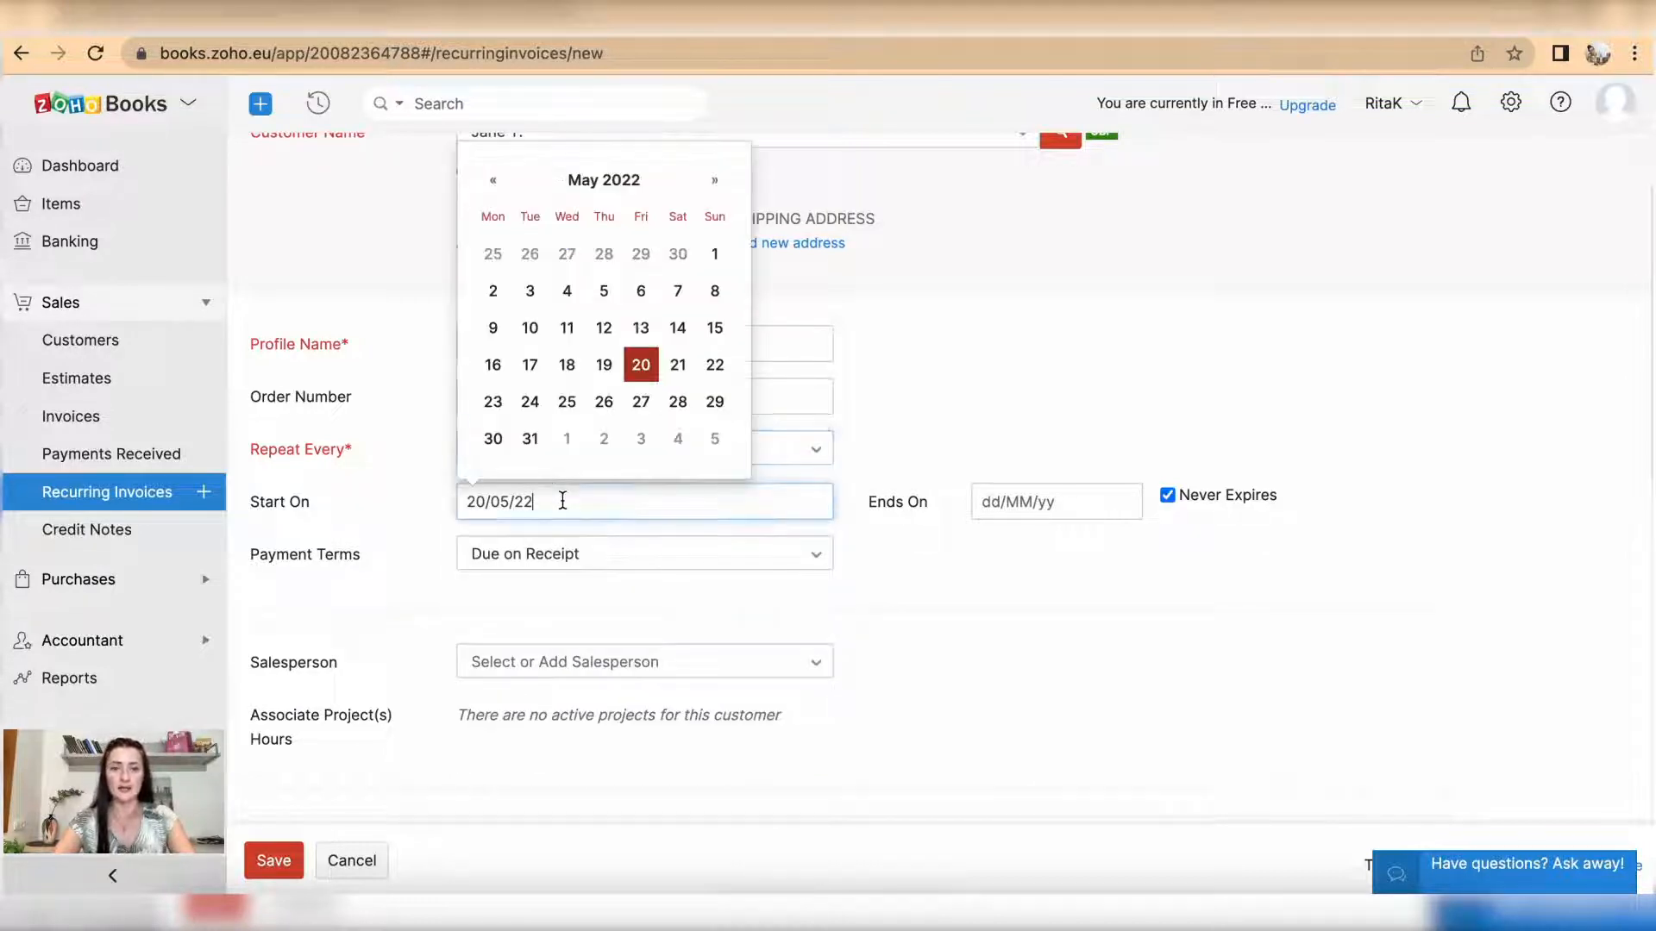
- Repeat monthly from 01/06/22 to 31/12/22 and review the payment term choices
{"action": "left_click", "coordinate": [715, 179]}
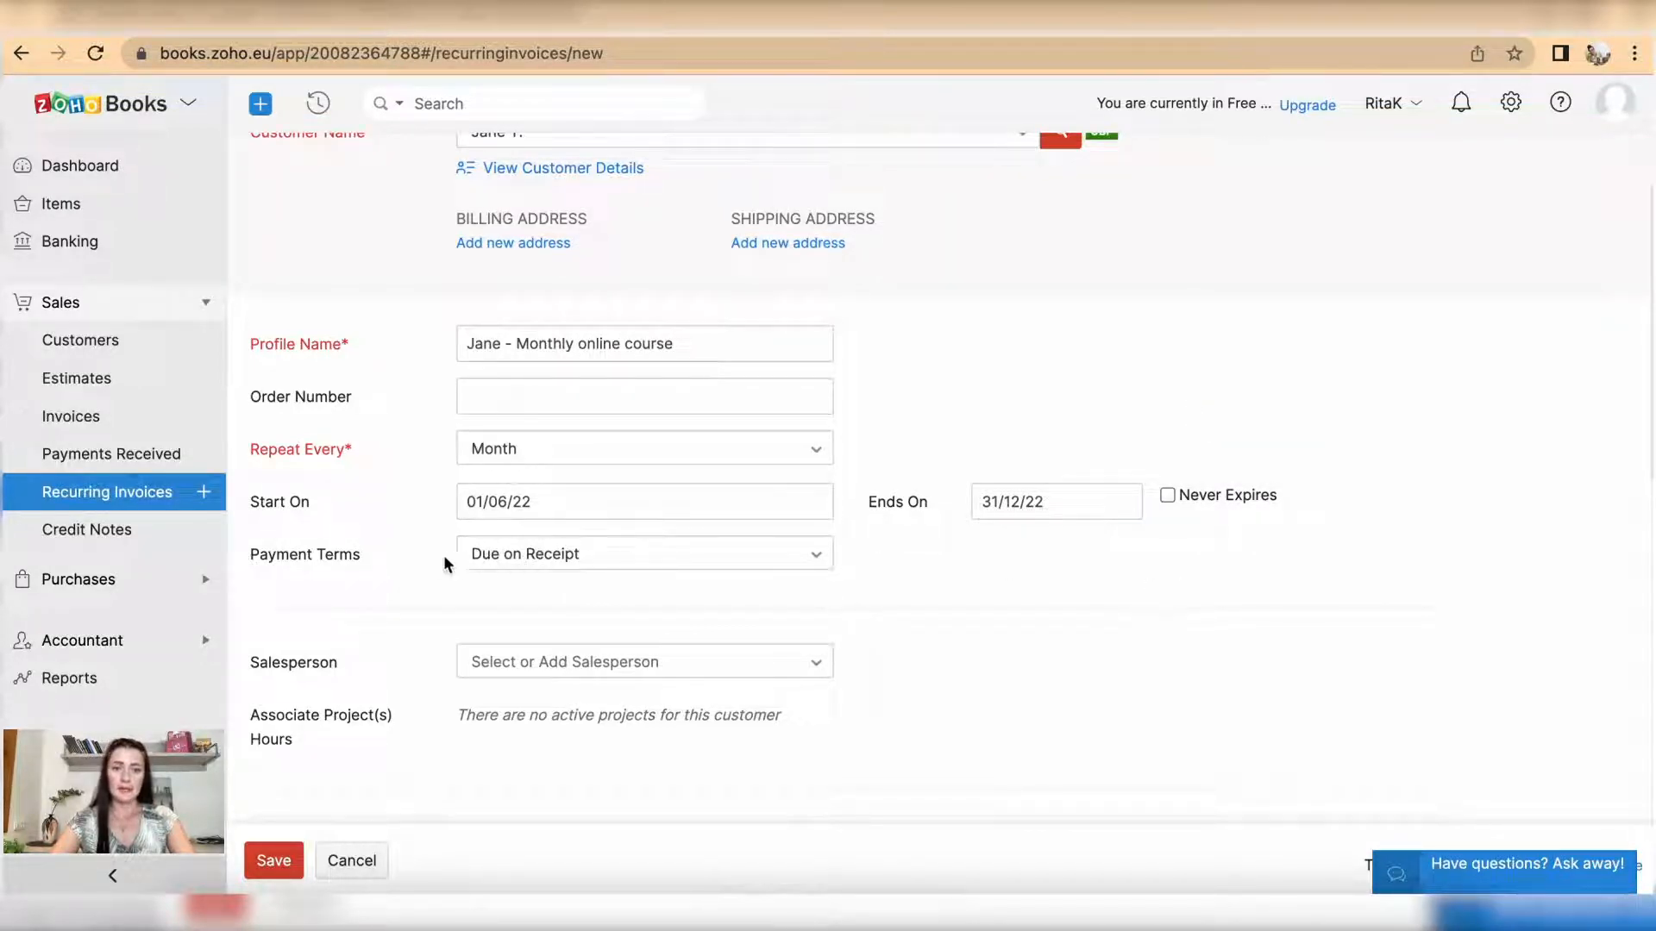
{"action": "mouse_move", "coordinate": [528, 565]}
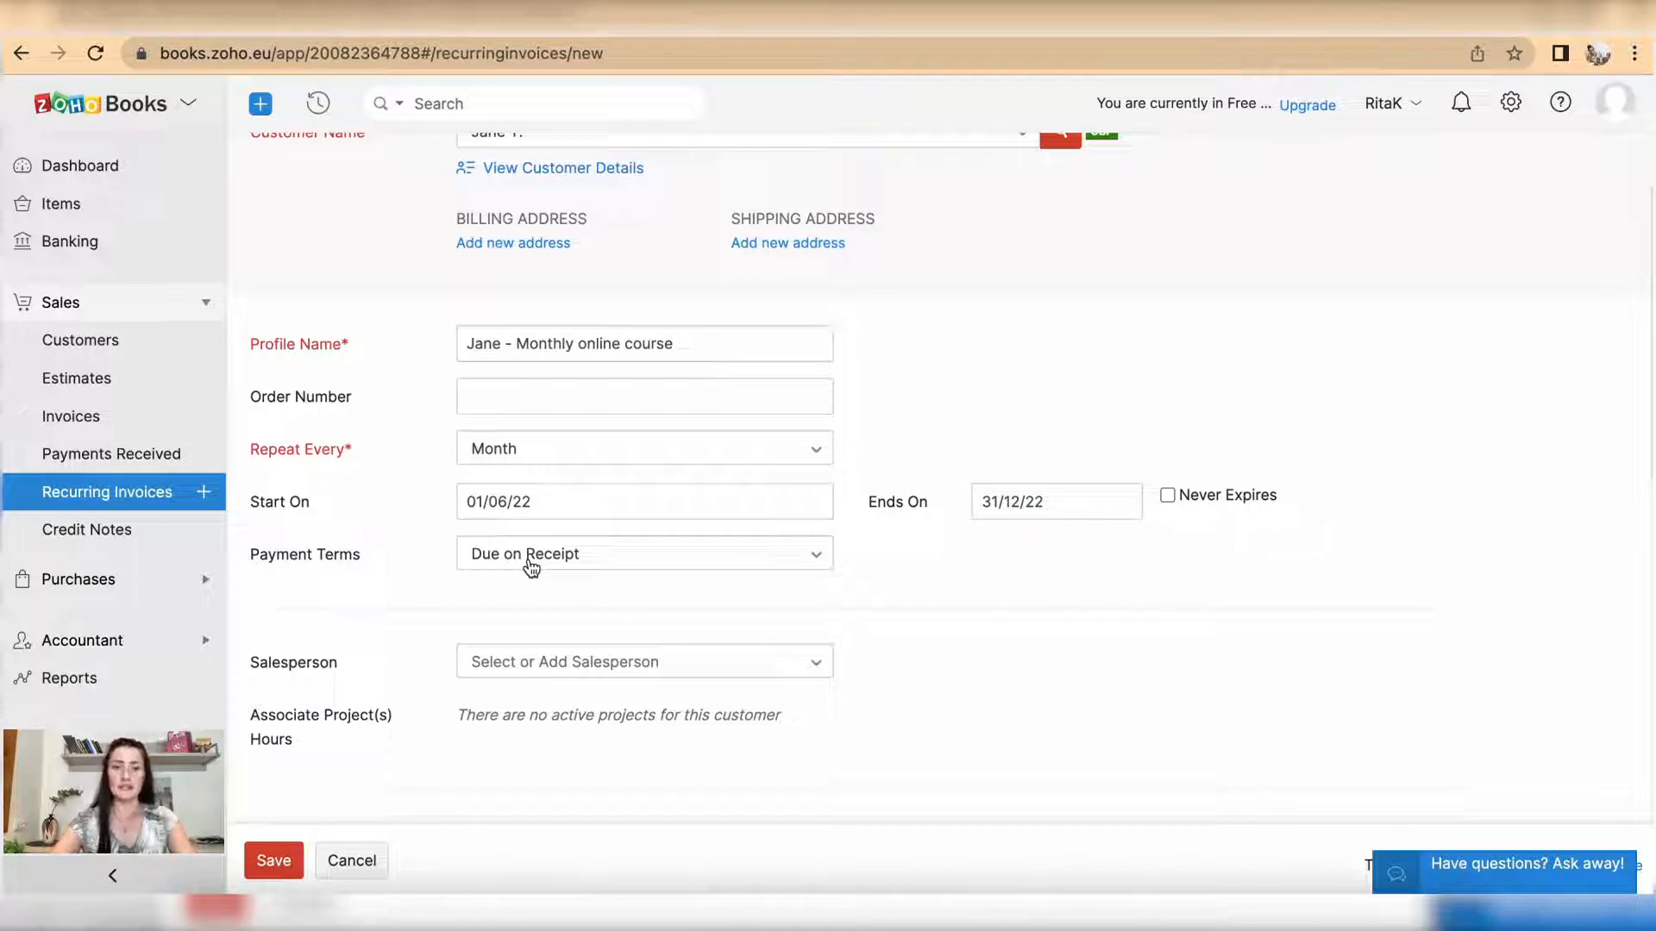
{"action": "left_click", "coordinate": [643, 553]}
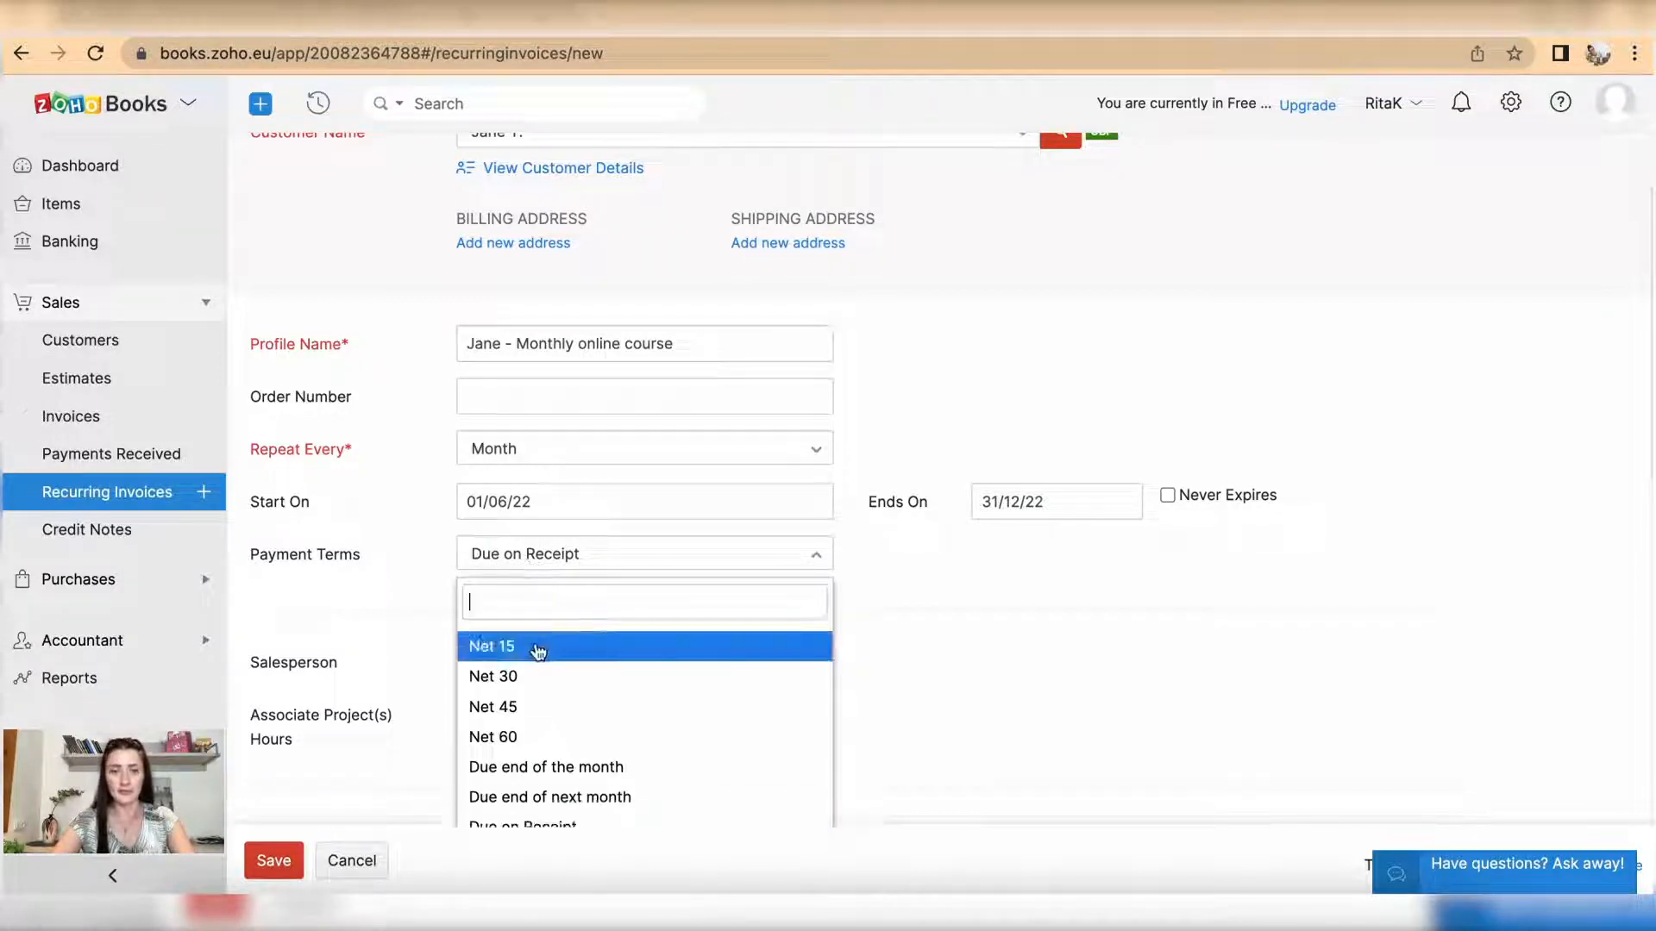
{"action": "mouse_move", "coordinate": [676, 735]}
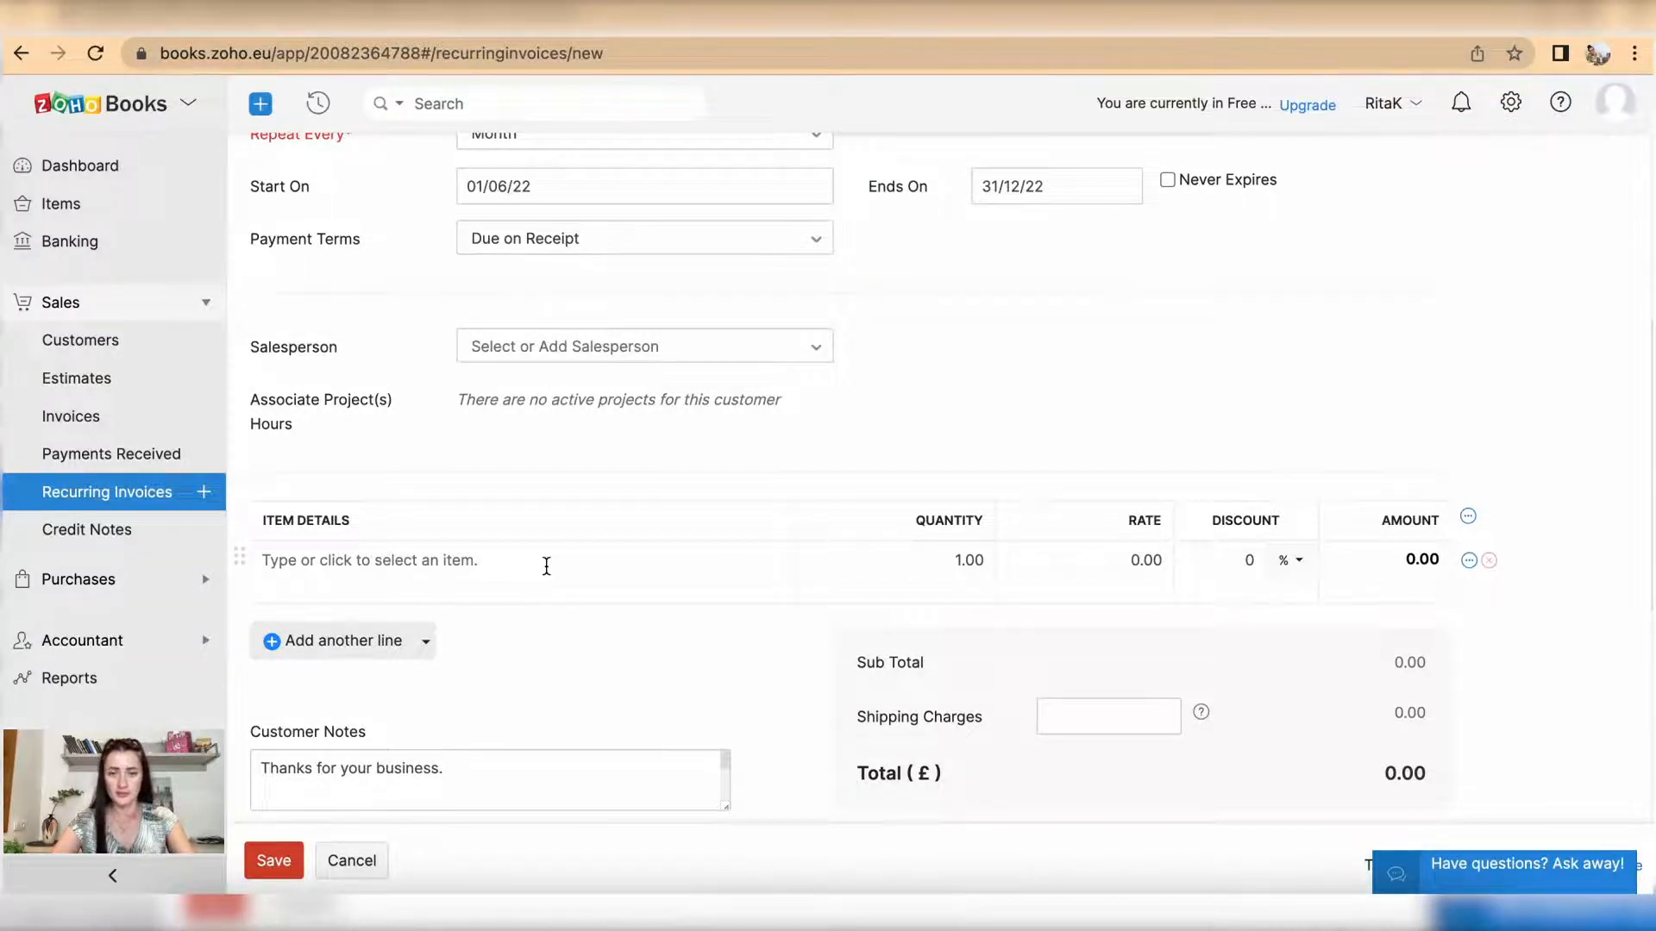
- Add an Online Course line with quantity 4 at rate 85, totalling £340
{"action": "scroll", "scroll_direction": "down", "scroll_amount": 3}
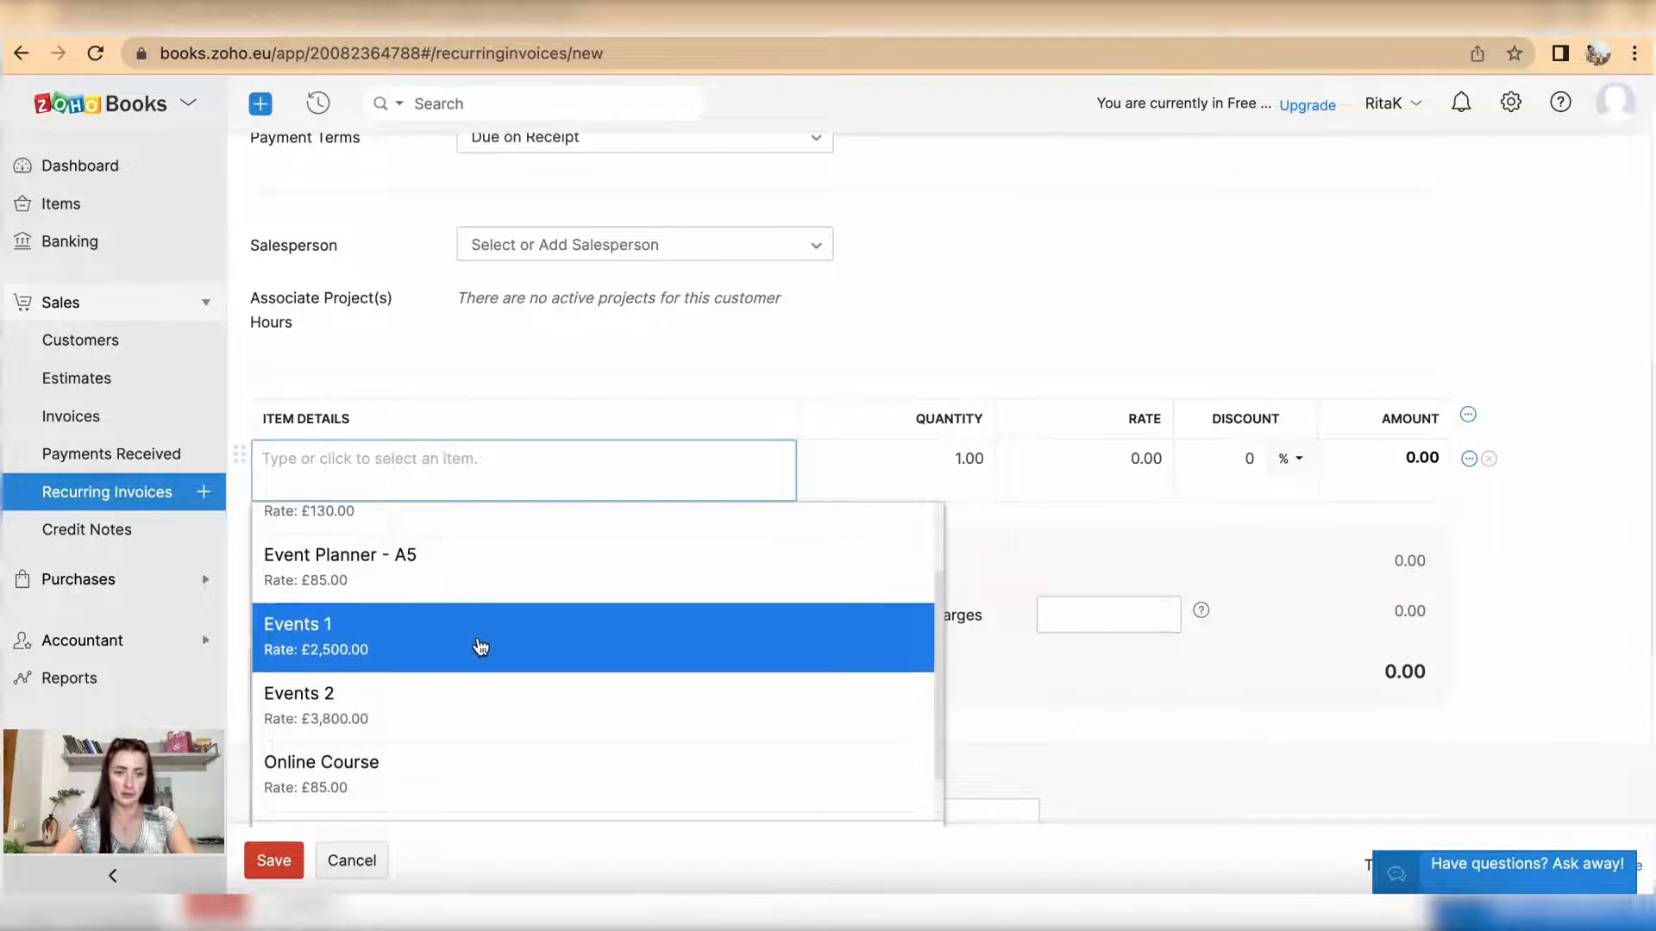
{"action": "scroll", "scroll_direction": "down", "scroll_amount": 3}
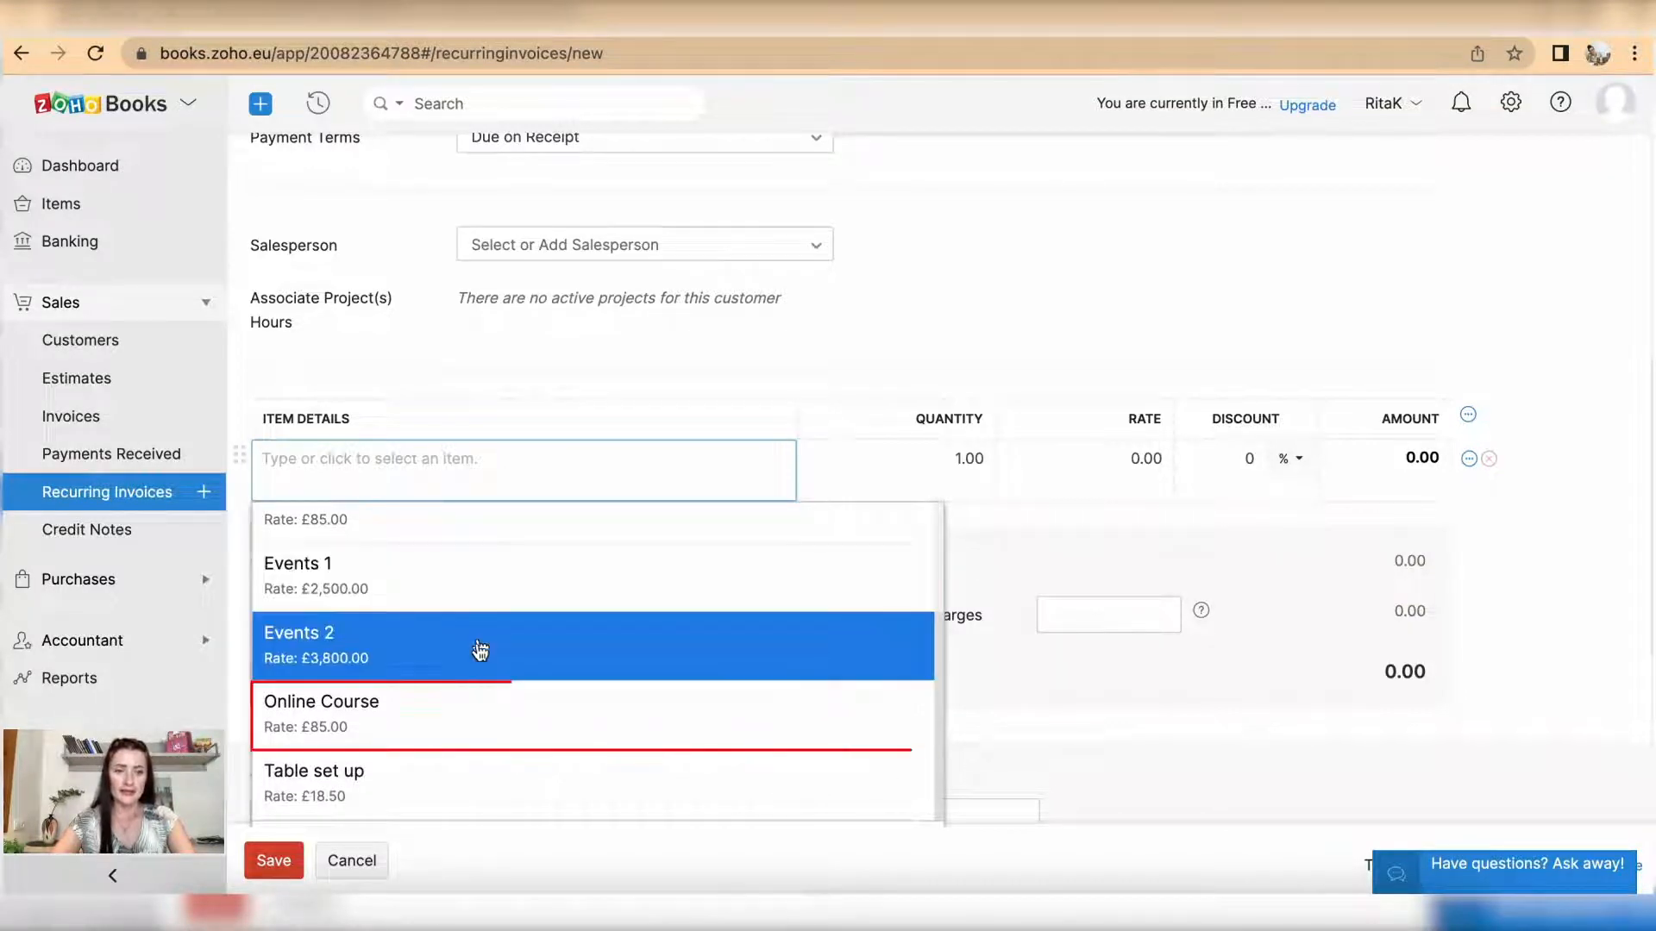
{"action": "left_click", "coordinate": [321, 713]}
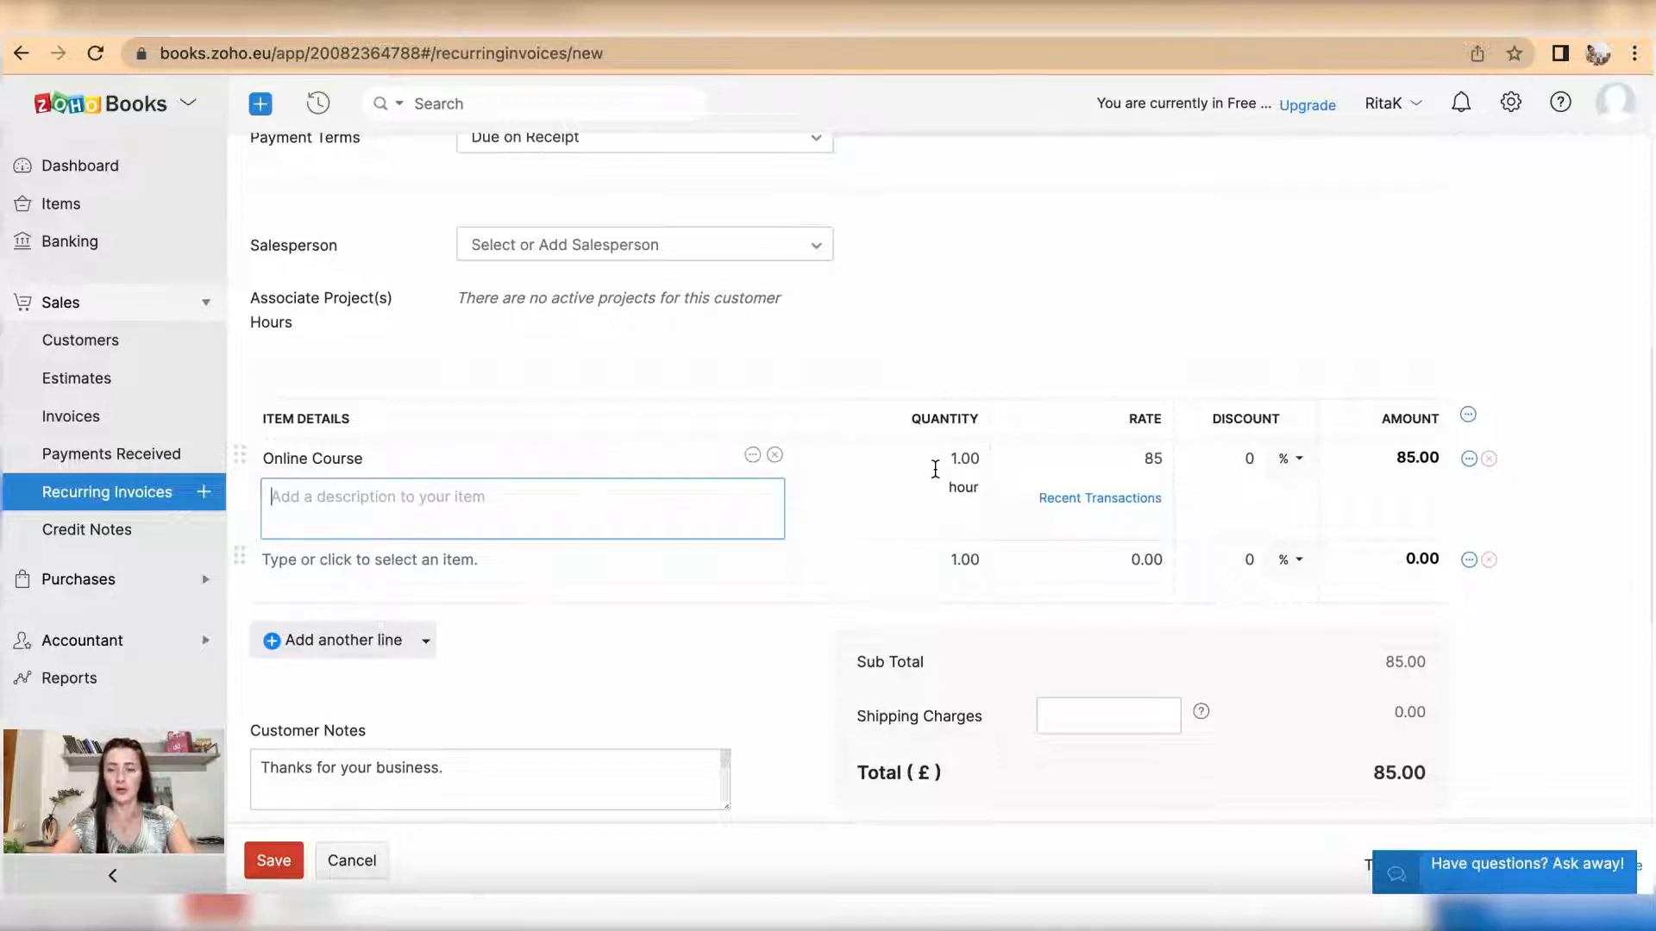
{"action": "type", "text": "4"}
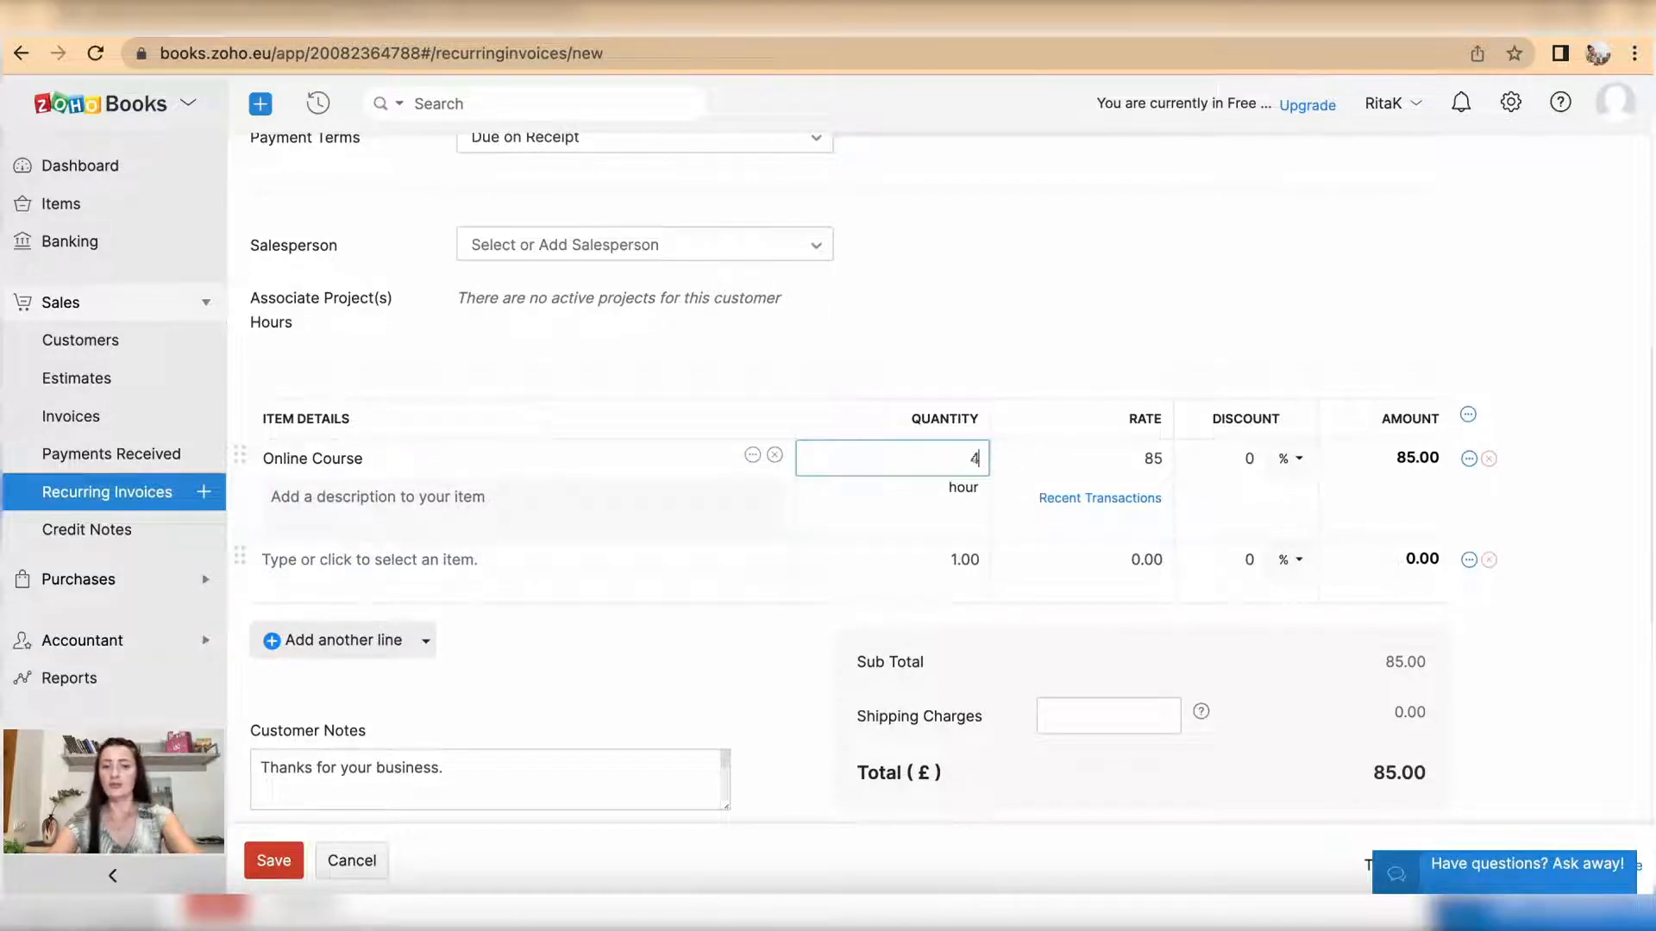
{"action": "left_click", "coordinate": [1081, 458]}
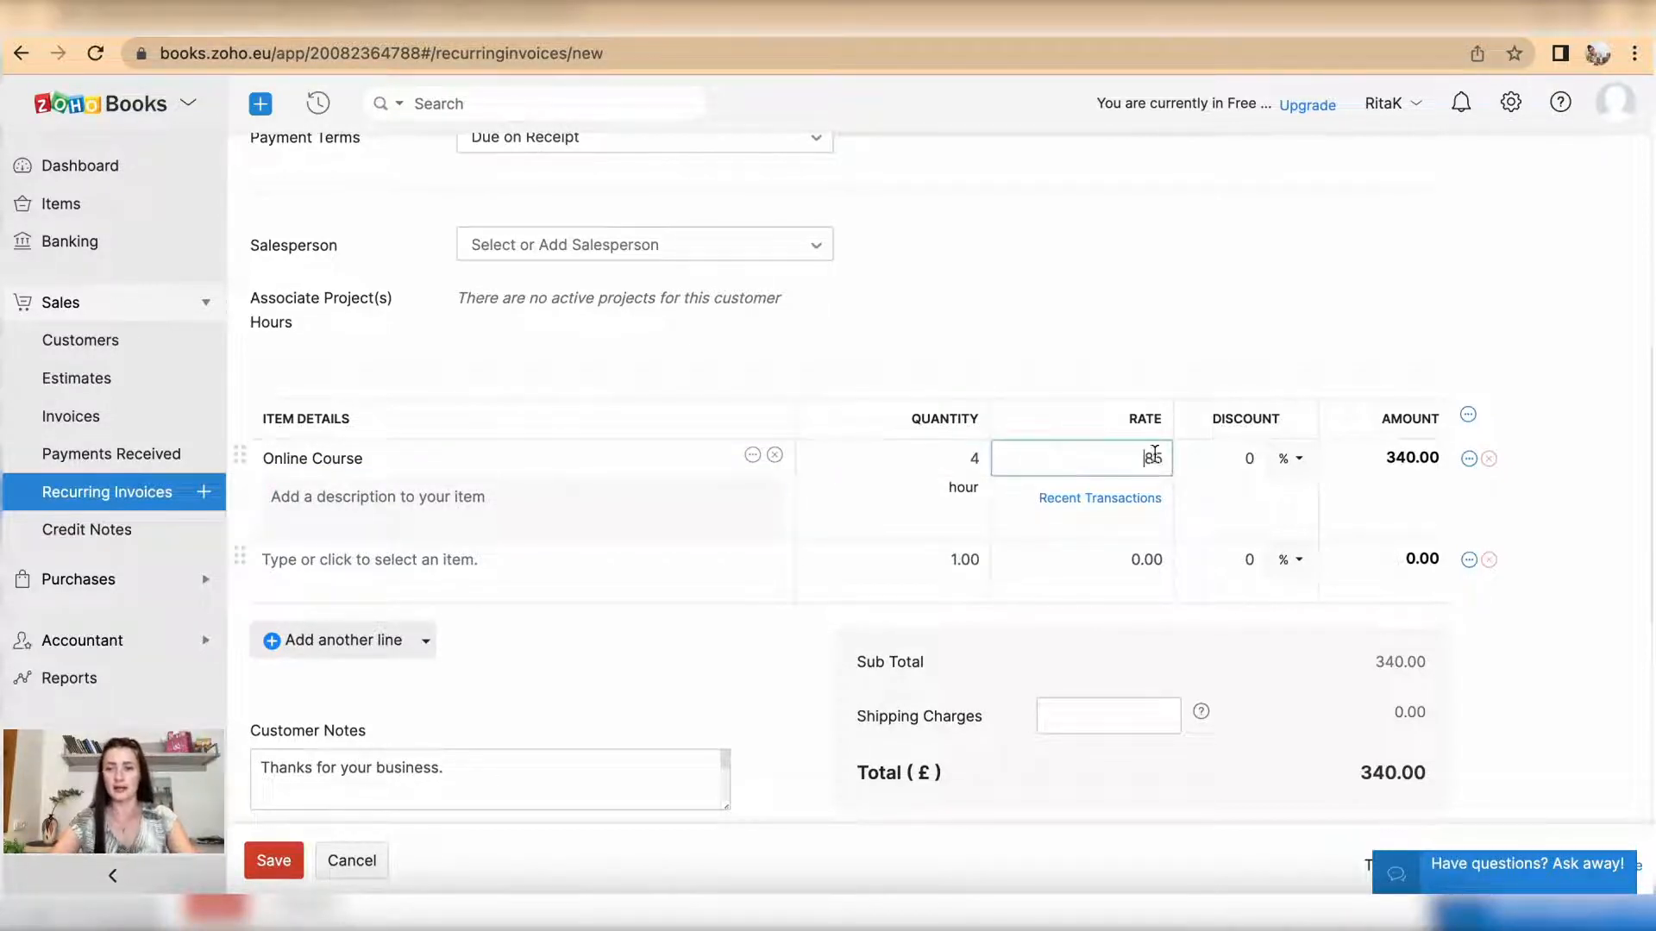
{"action": "left_click", "coordinate": [1298, 458]}
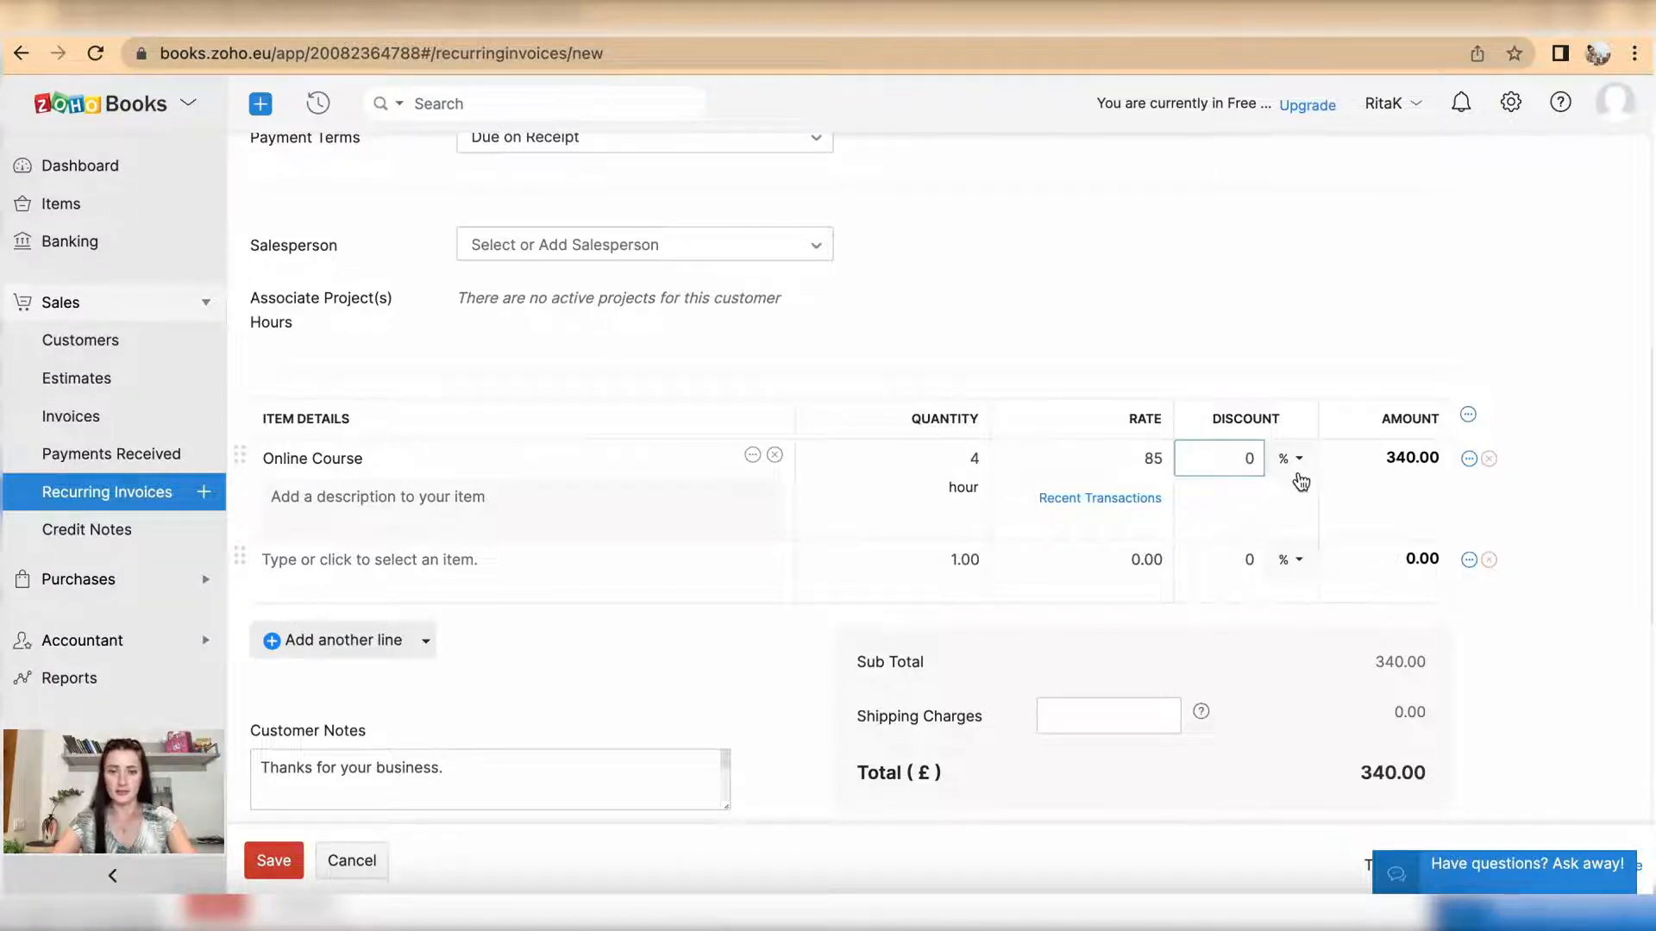
{"action": "scroll", "scroll_direction": "down", "scroll_amount": 3}
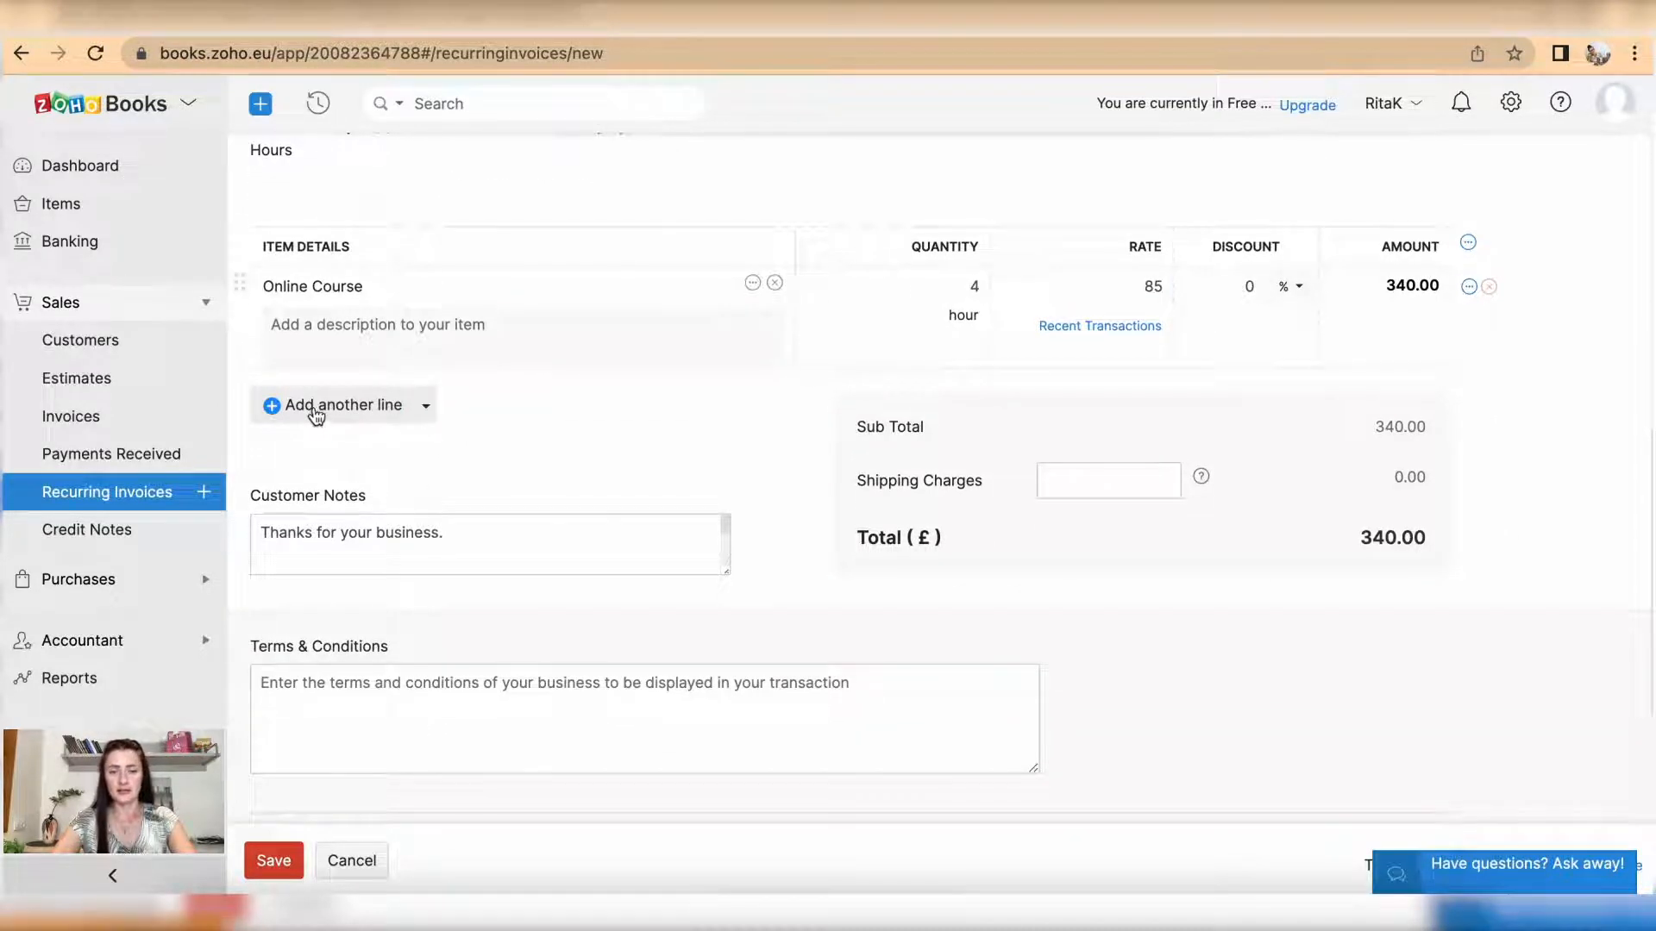
{"action": "left_click", "coordinate": [338, 404]}
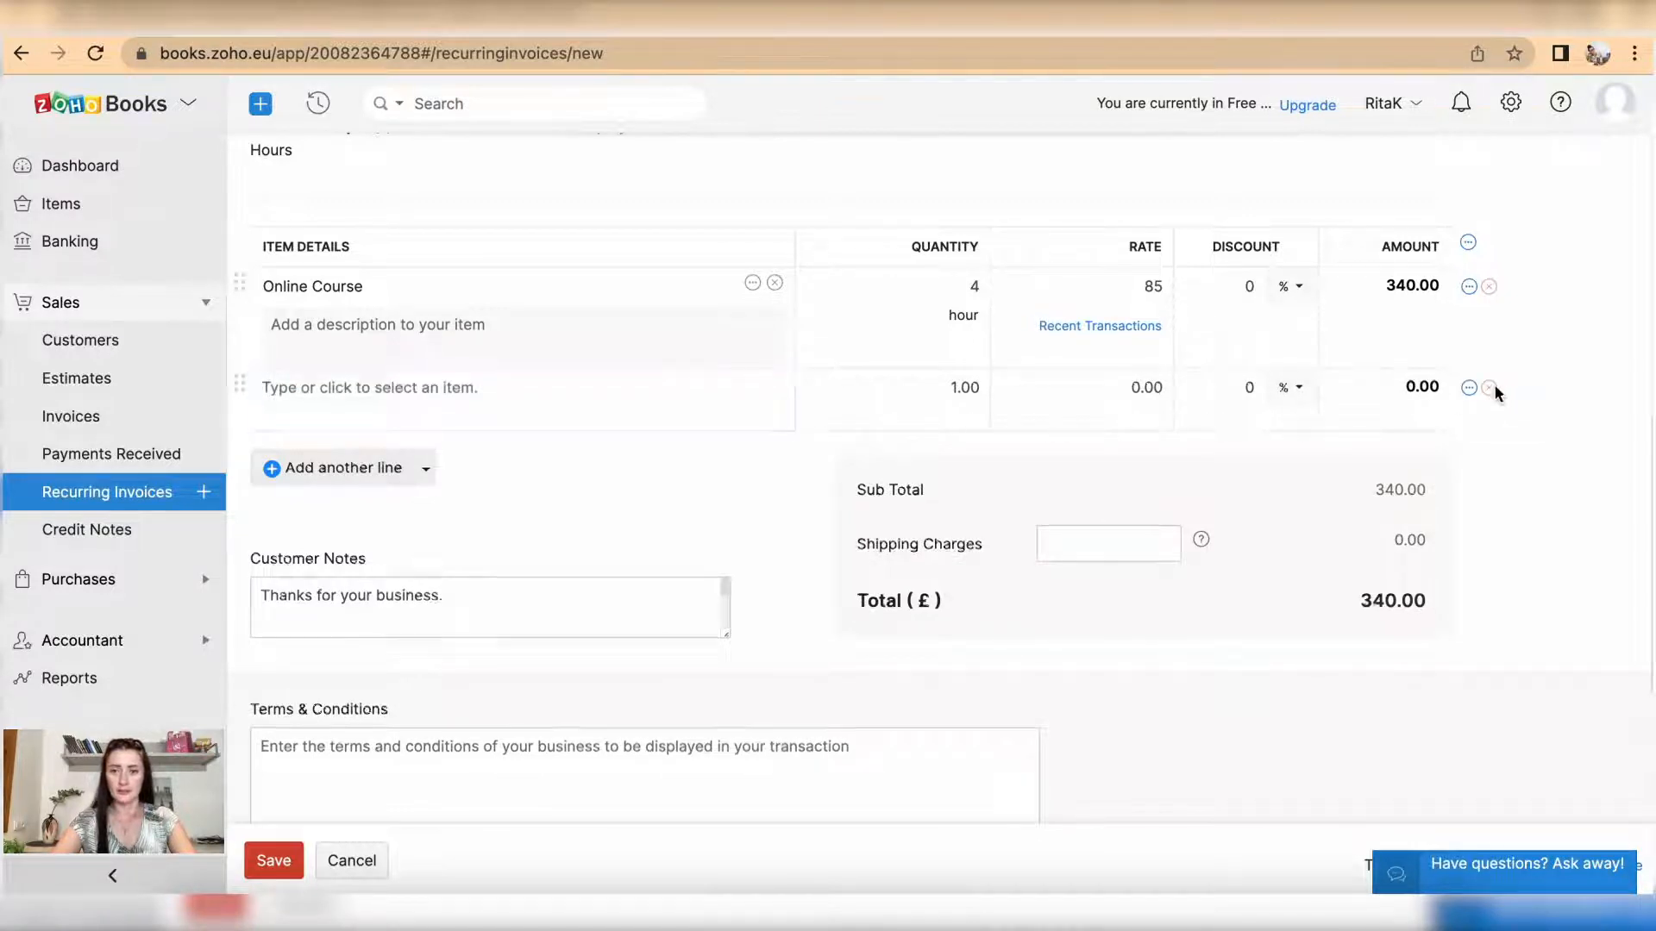
{"action": "left_click", "coordinate": [1490, 388]}
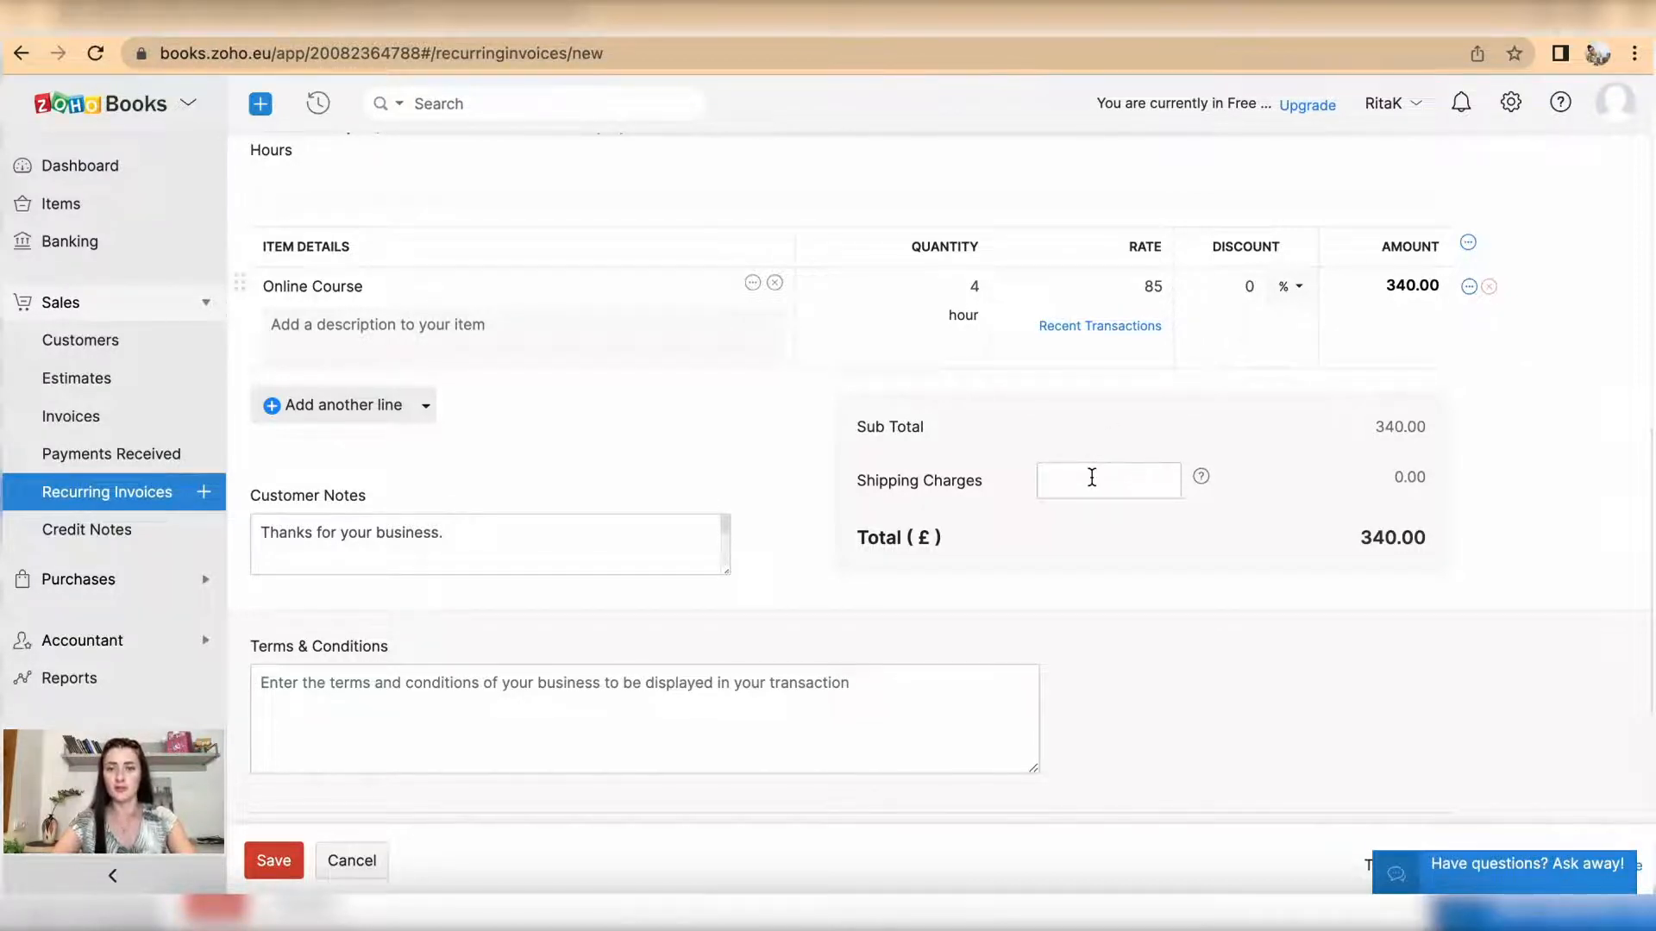
{"action": "left_click", "coordinate": [1107, 480]}
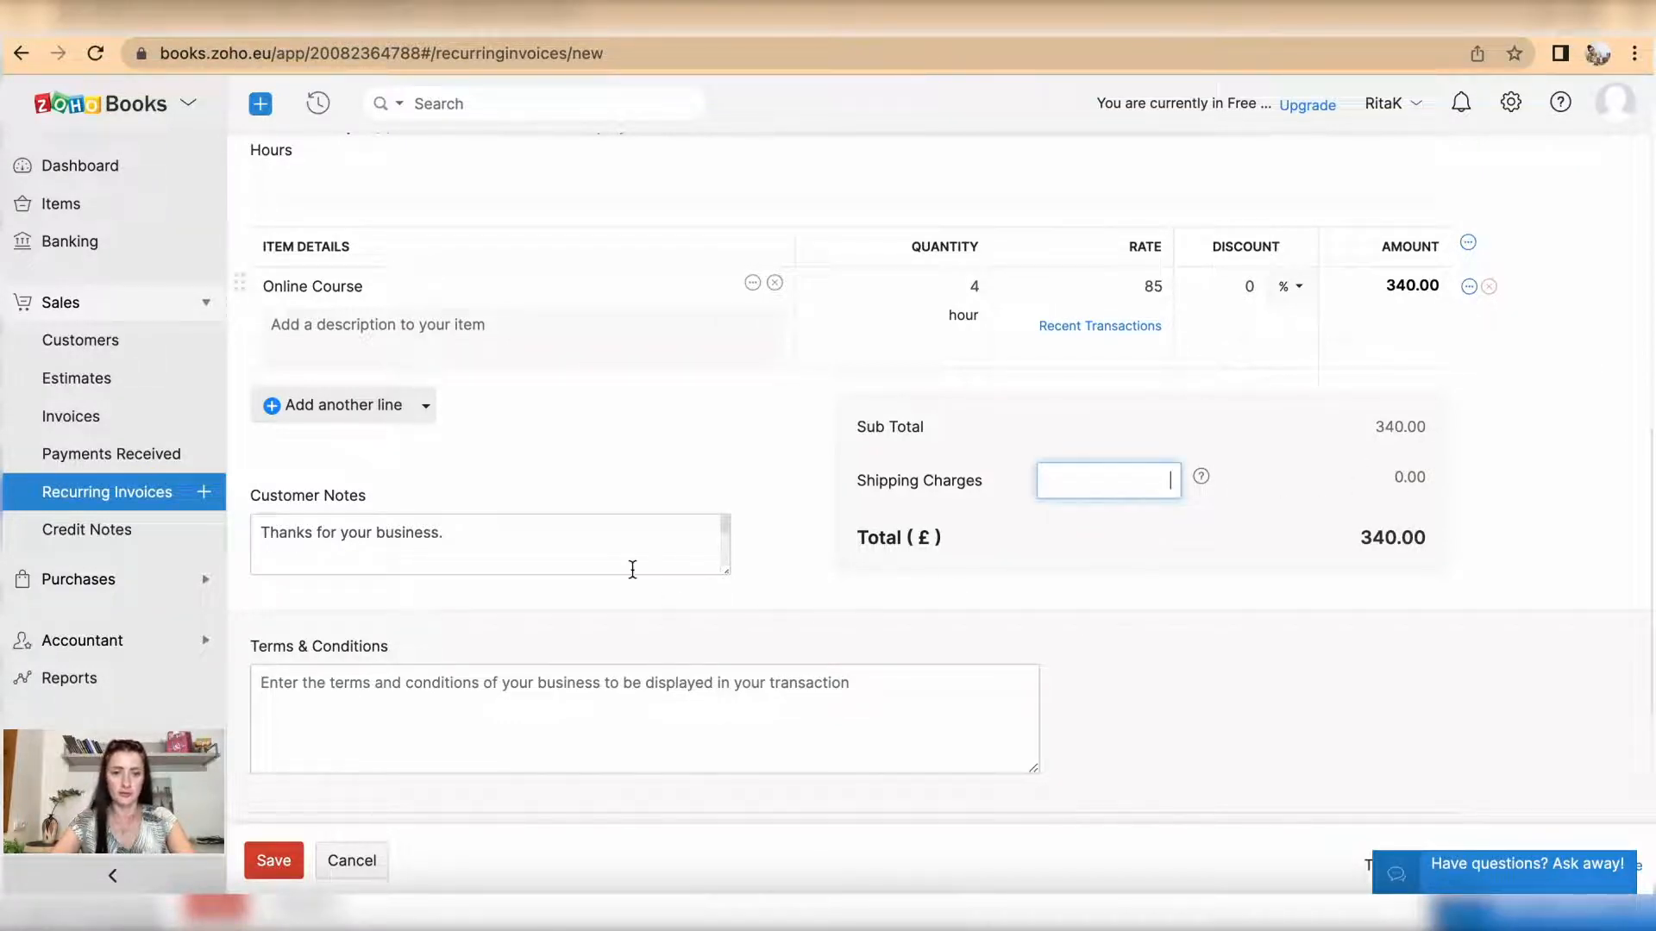
{"action": "left_click", "coordinate": [489, 544]}
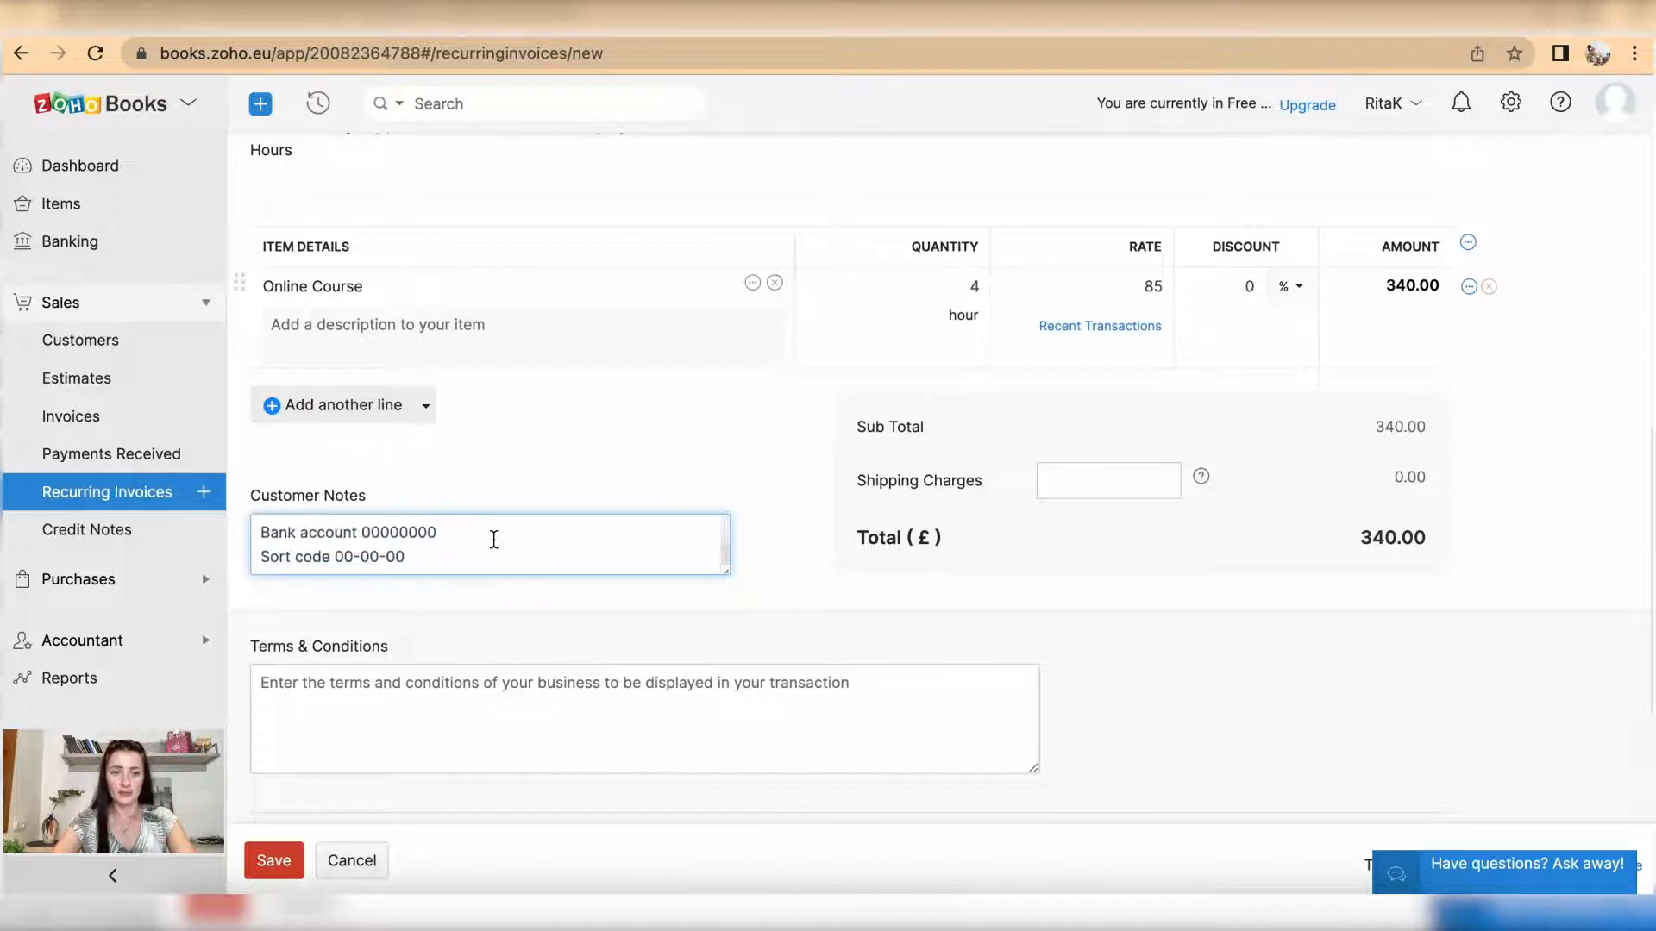
{"action": "type", "text": "Thanks for your business."}
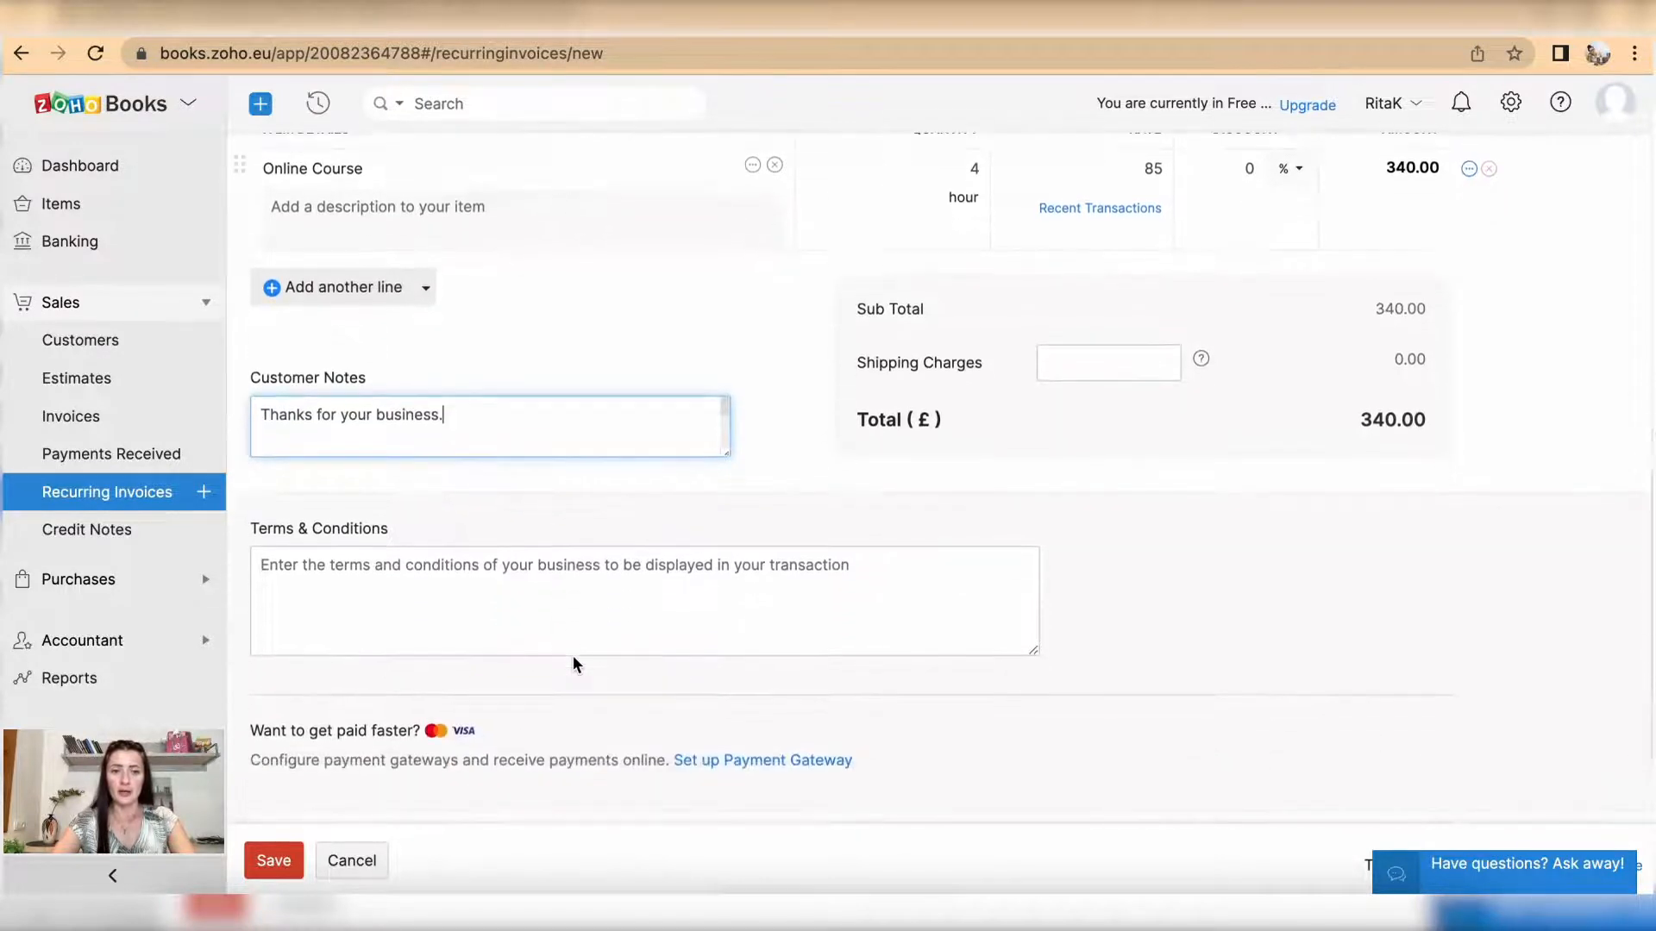
{"action": "scroll", "scroll_direction": "down", "scroll_amount": 3}
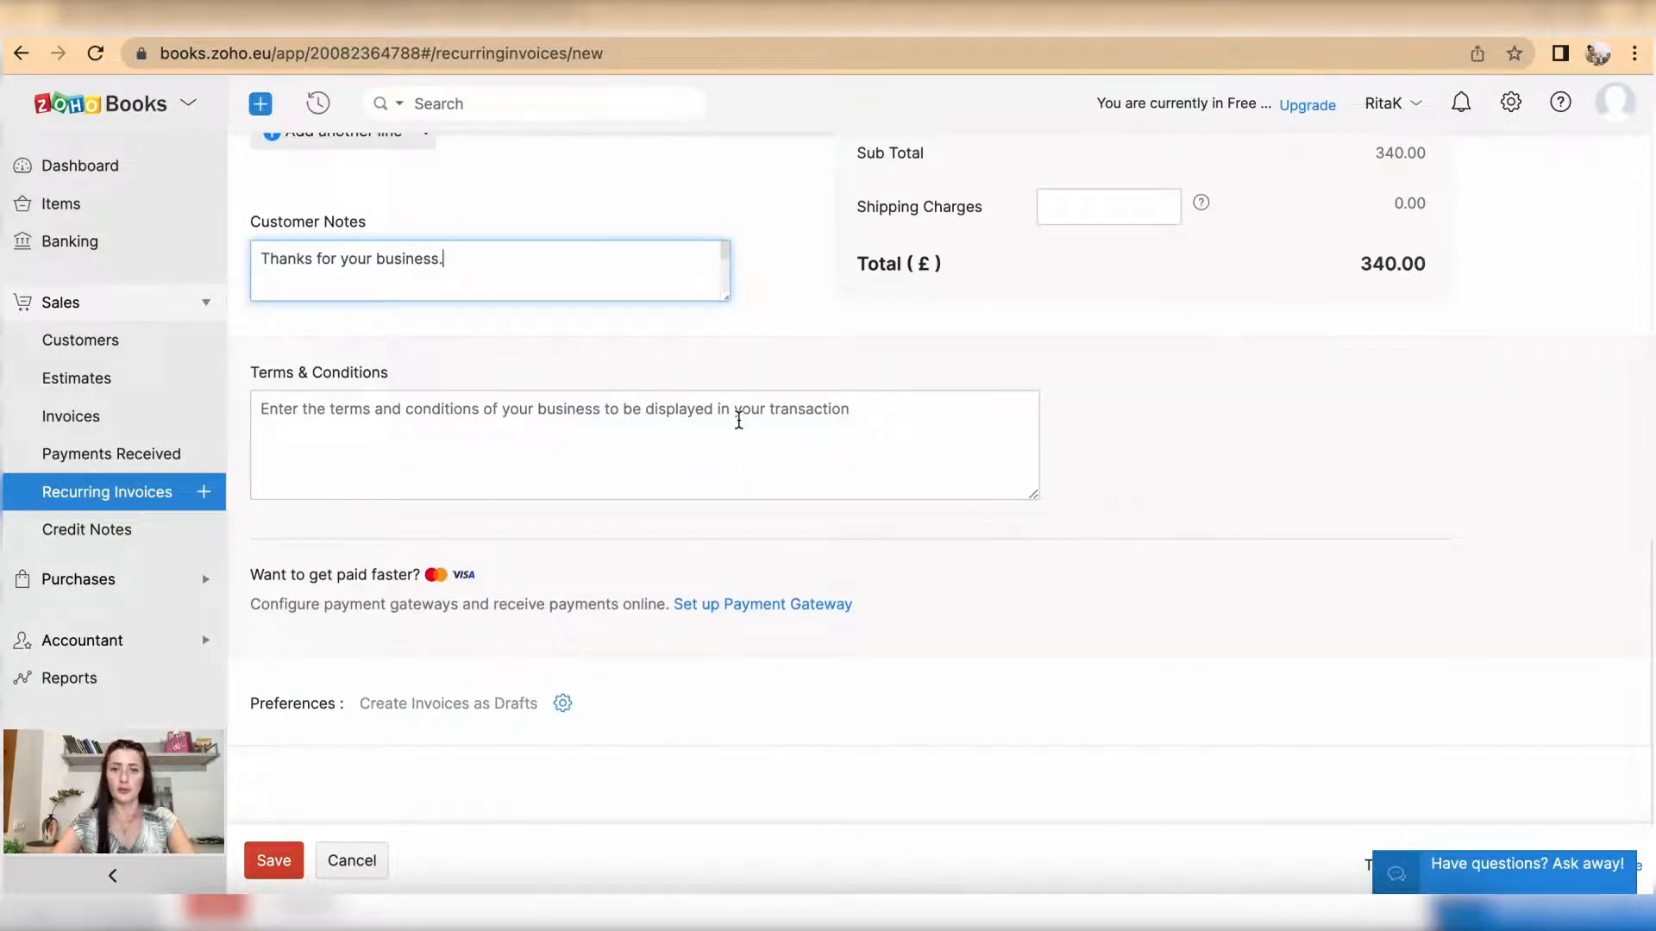
{"action": "mouse_move", "coordinate": [471, 351]}
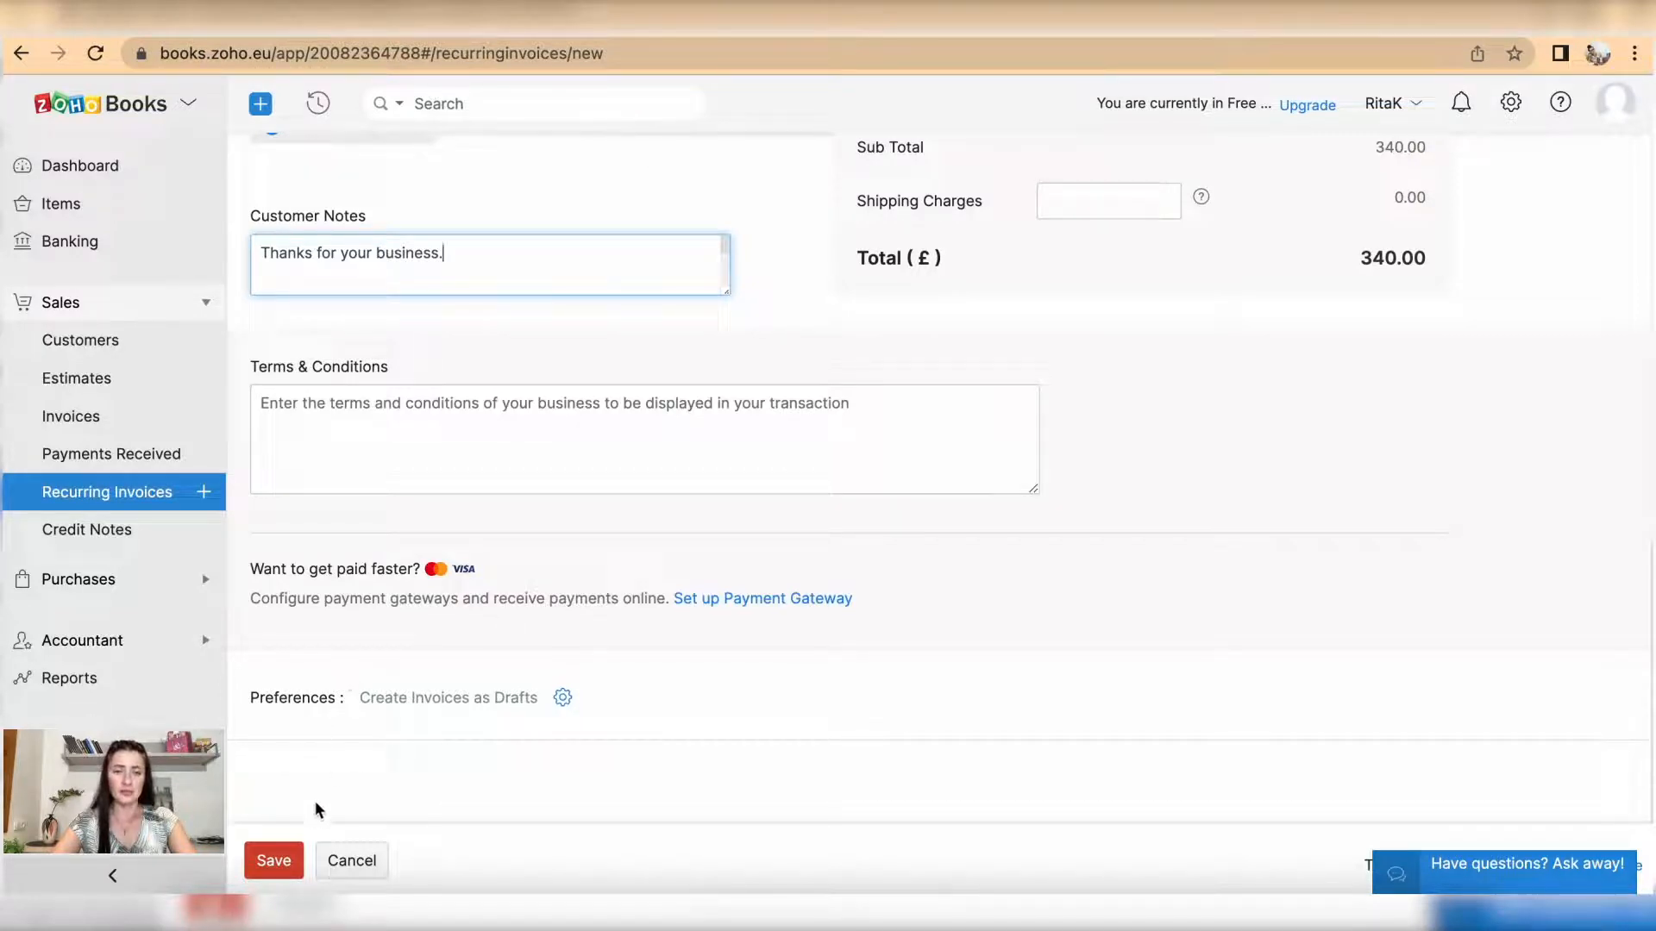
- Save the invoice and open the new Jane - Monthly online course profile
{"action": "left_click", "coordinate": [272, 859]}
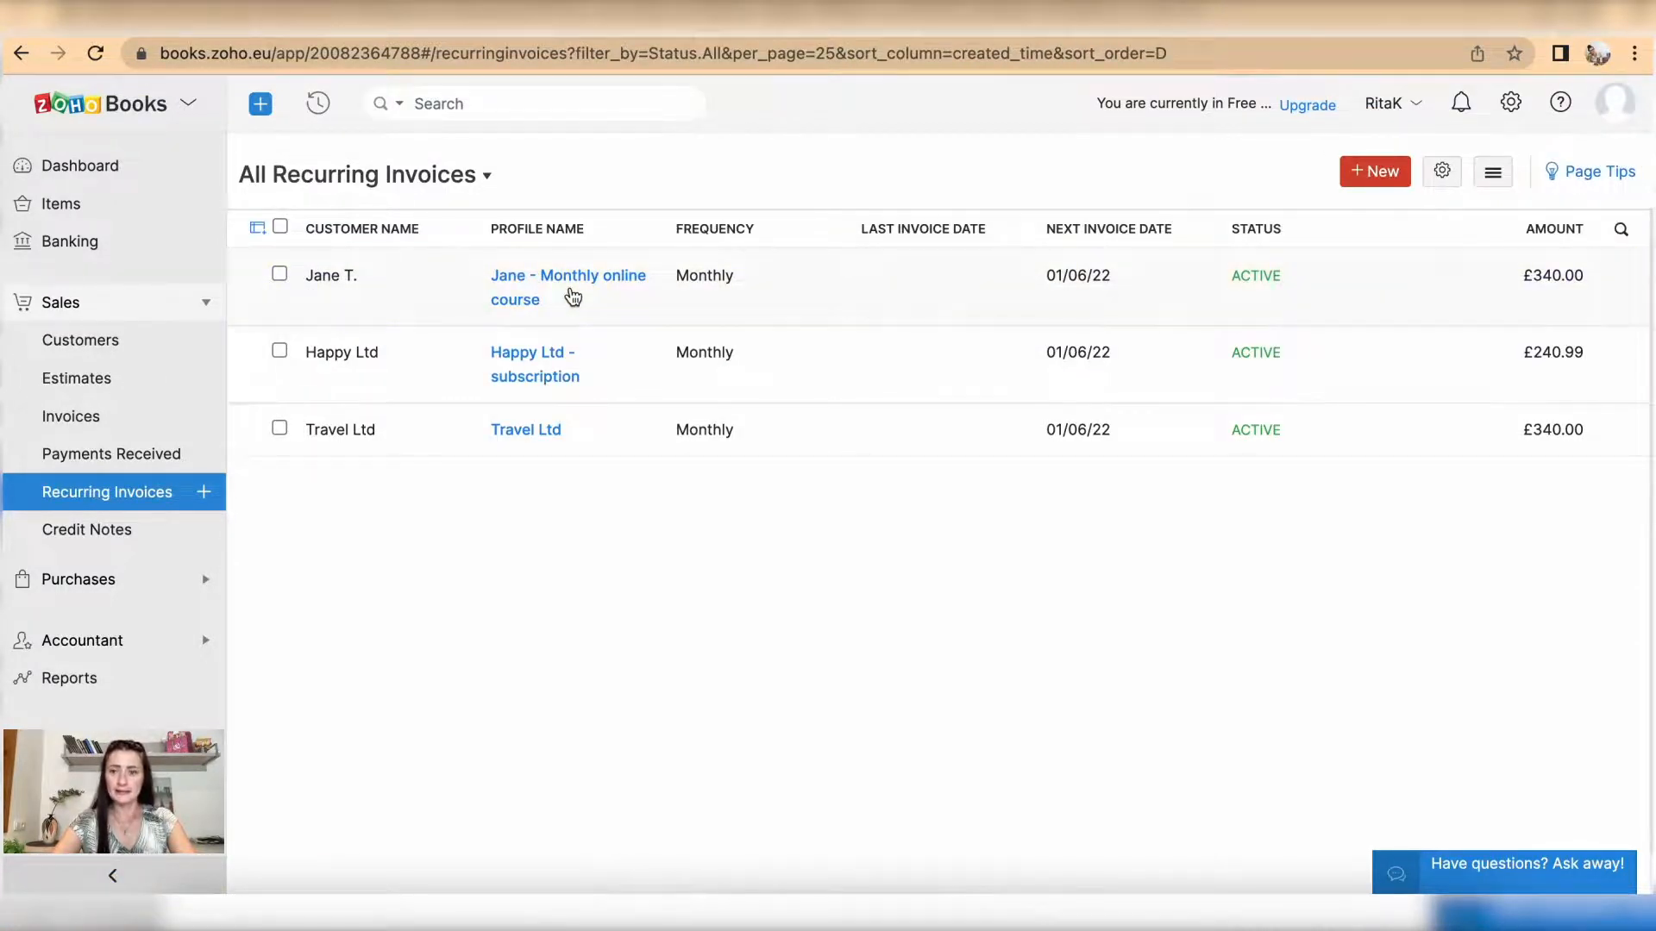
{"action": "left_click", "coordinate": [569, 287]}
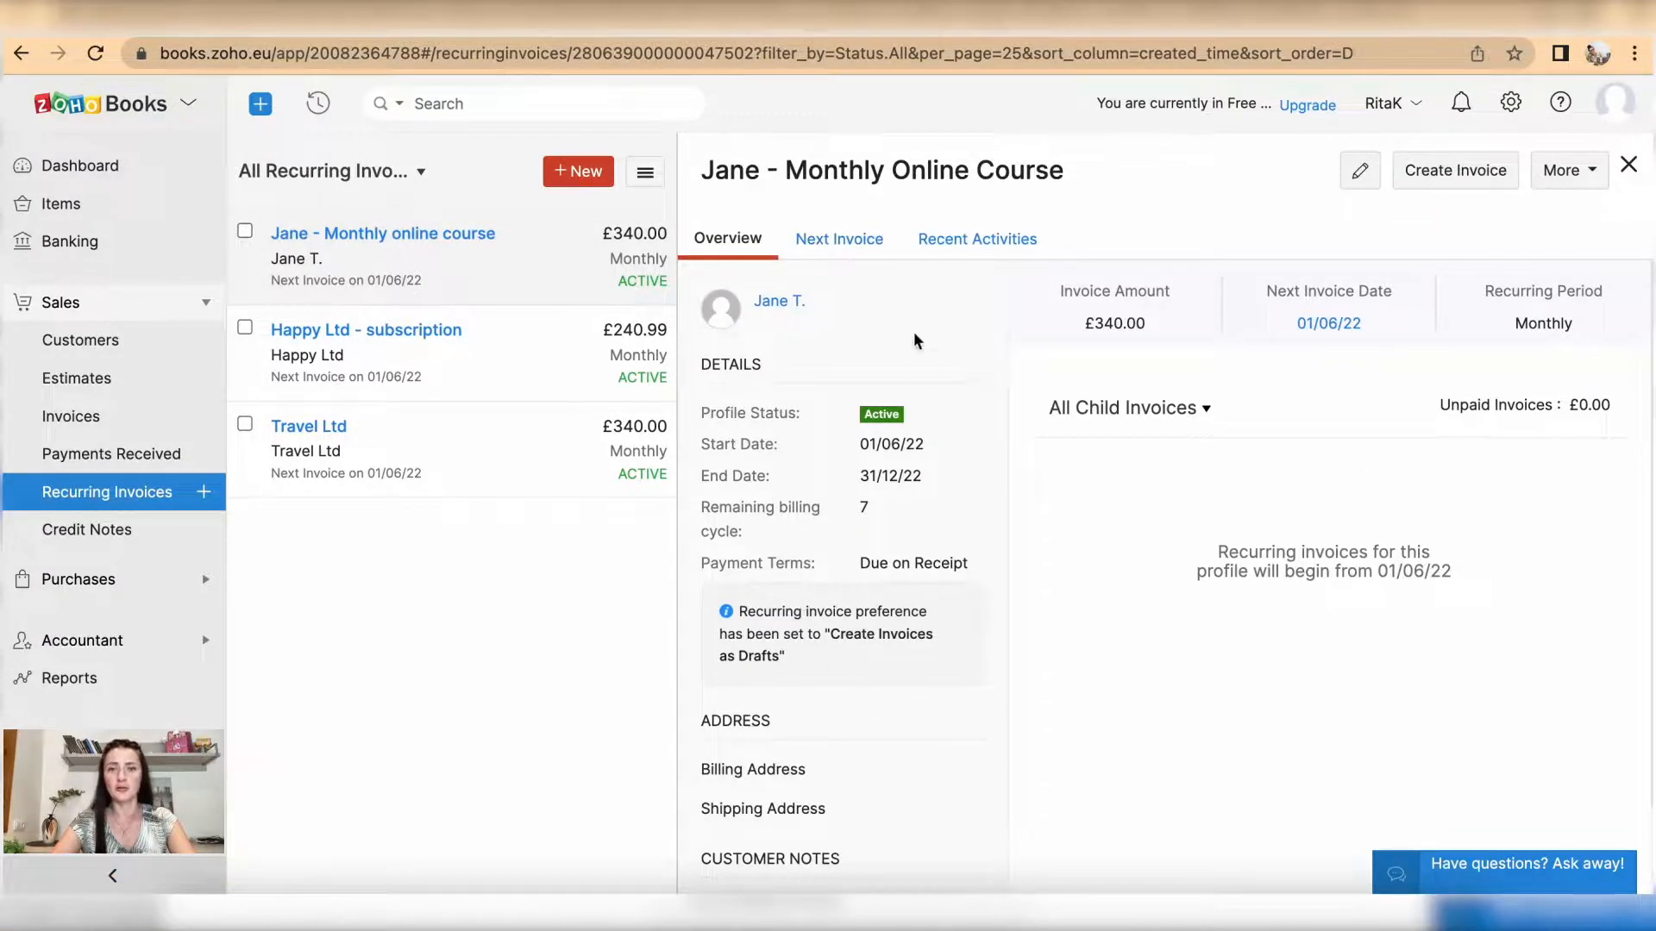
- View the profile's Next Invoice and Recent Activities, then show the More actions menu
{"action": "left_click", "coordinate": [838, 239]}
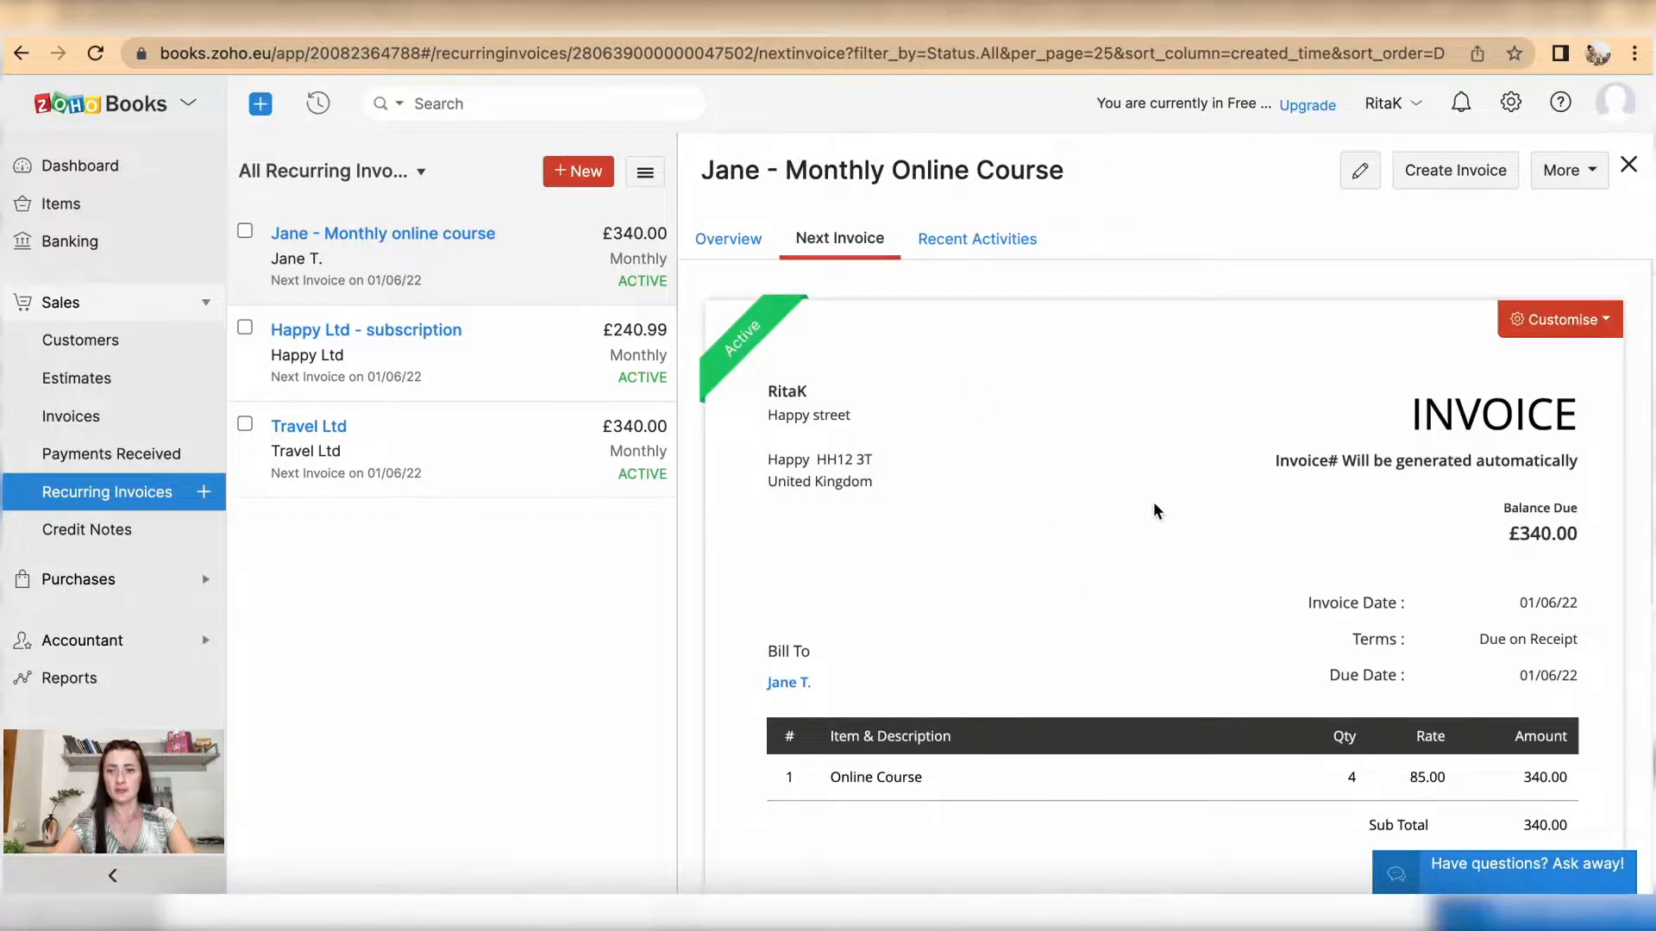
{"action": "left_click", "coordinate": [977, 239]}
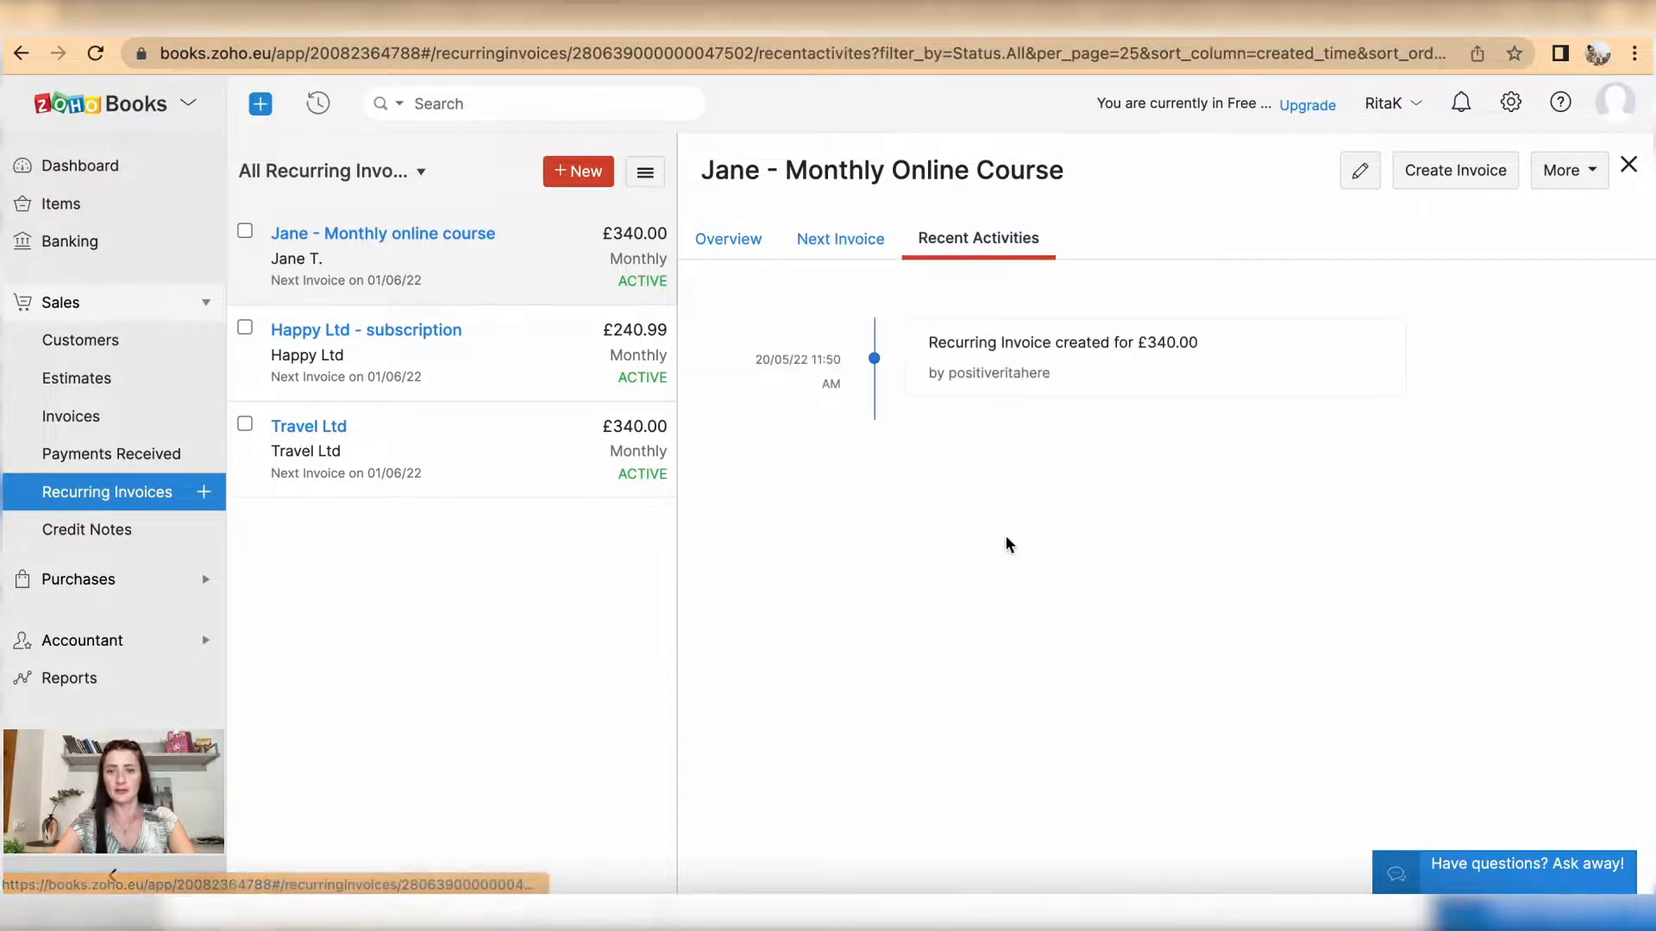
{"action": "mouse_move", "coordinate": [1360, 170]}
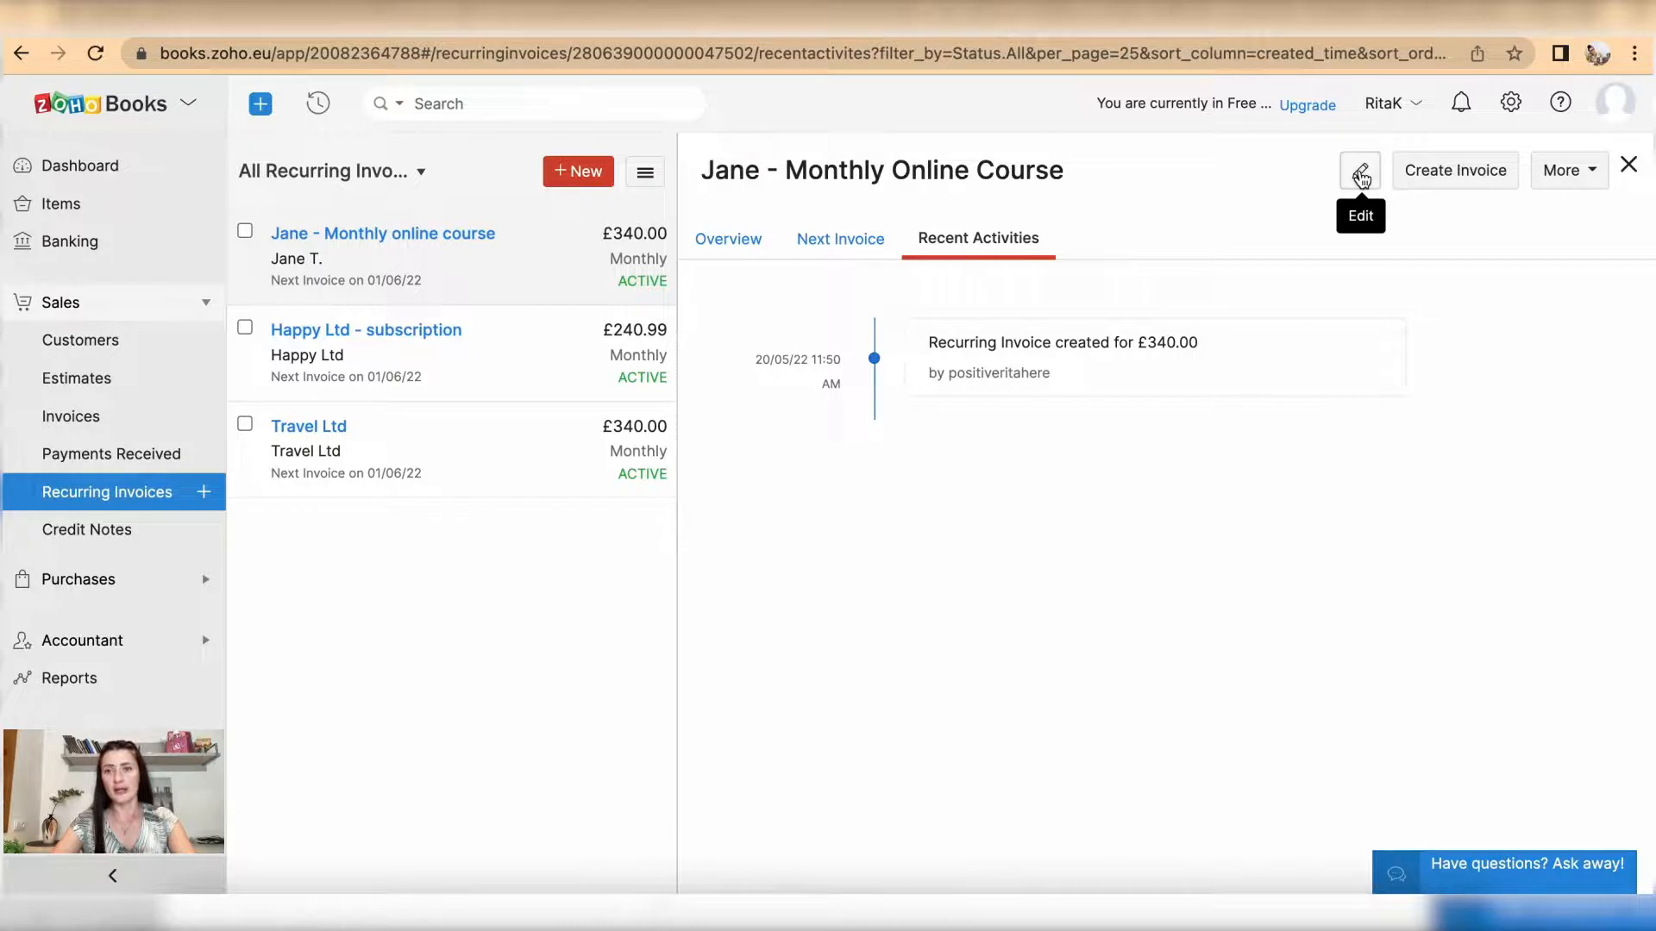
{"action": "left_click", "coordinate": [1567, 170]}
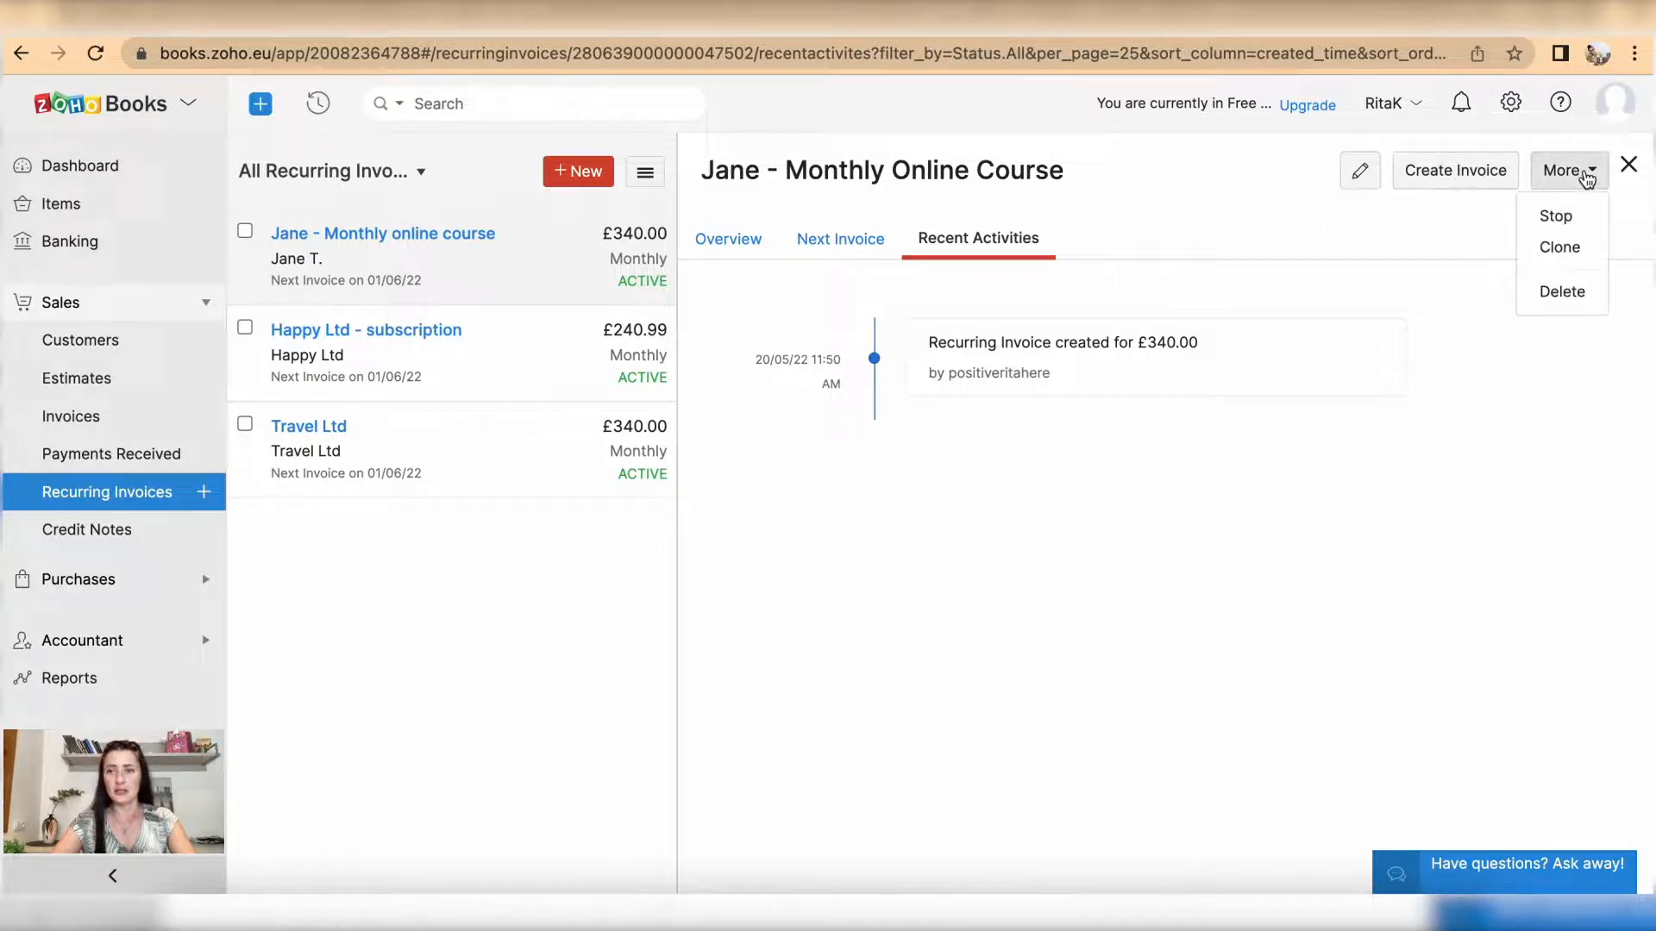